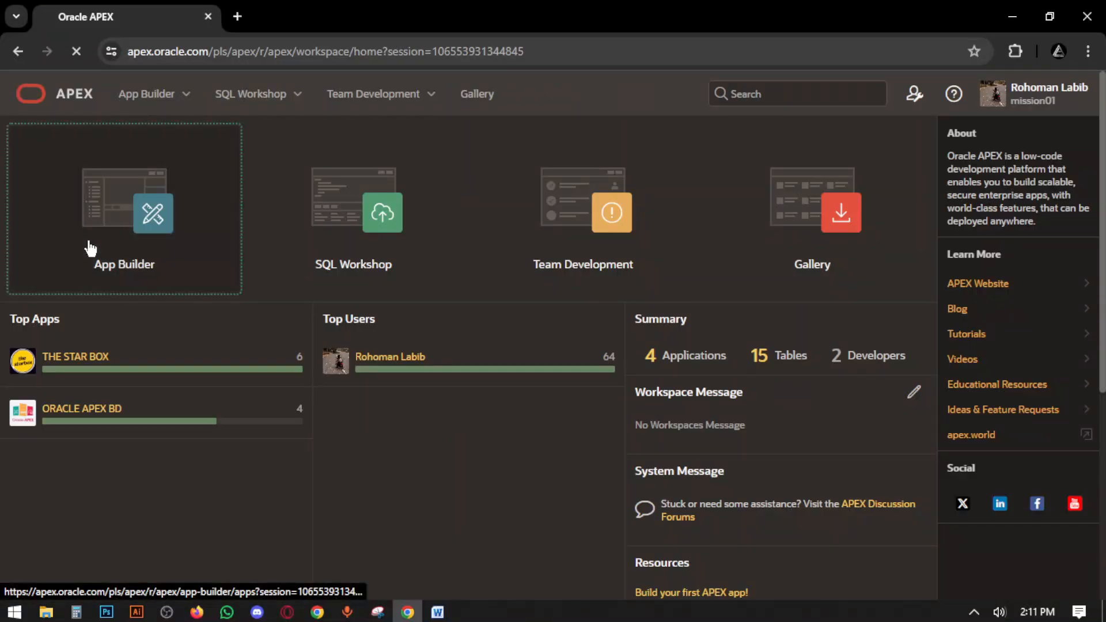
# - Open the ORACLE APEX BD application's Home page in Page Designer
pyautogui.click(124, 213)
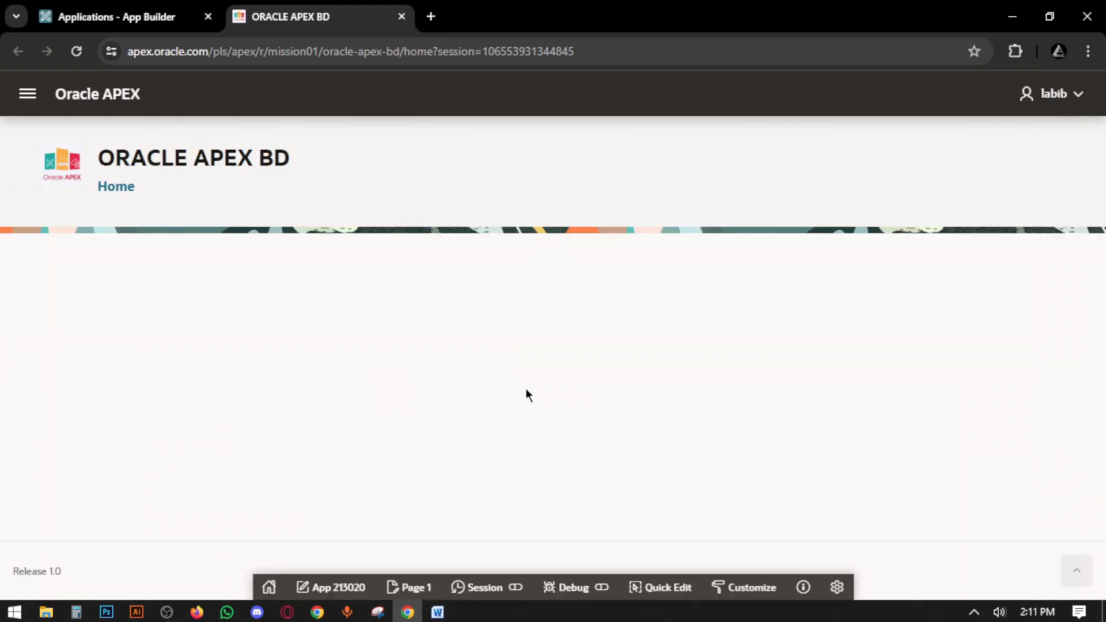
pyautogui.click(121, 16)
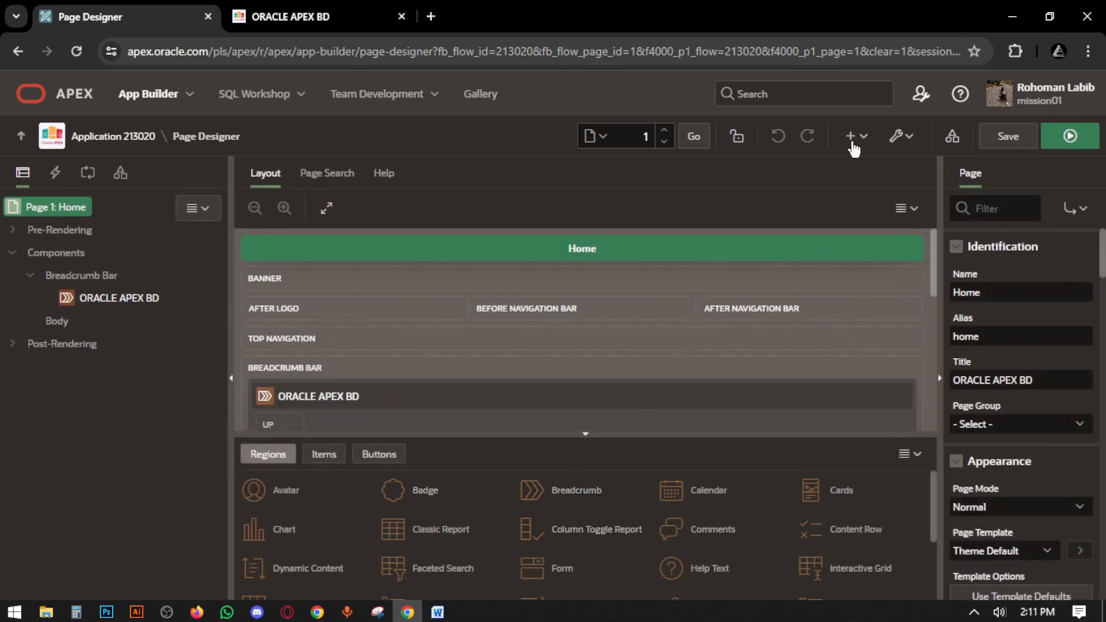
# - Start a new Form page named Unit Of Measure
pyautogui.click(850, 136)
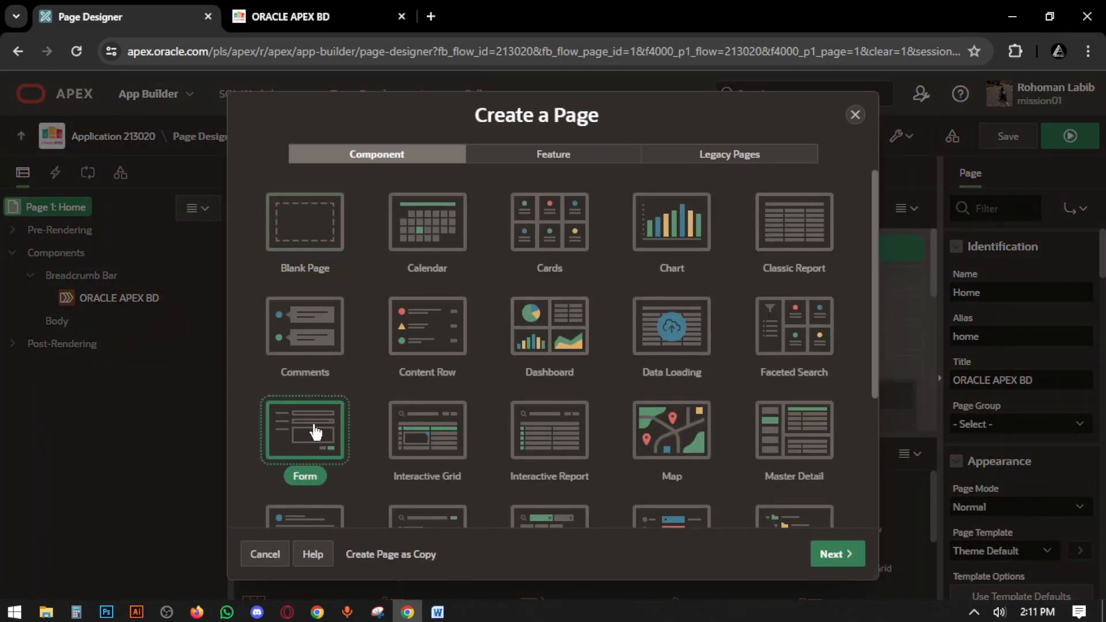
pyautogui.click(837, 553)
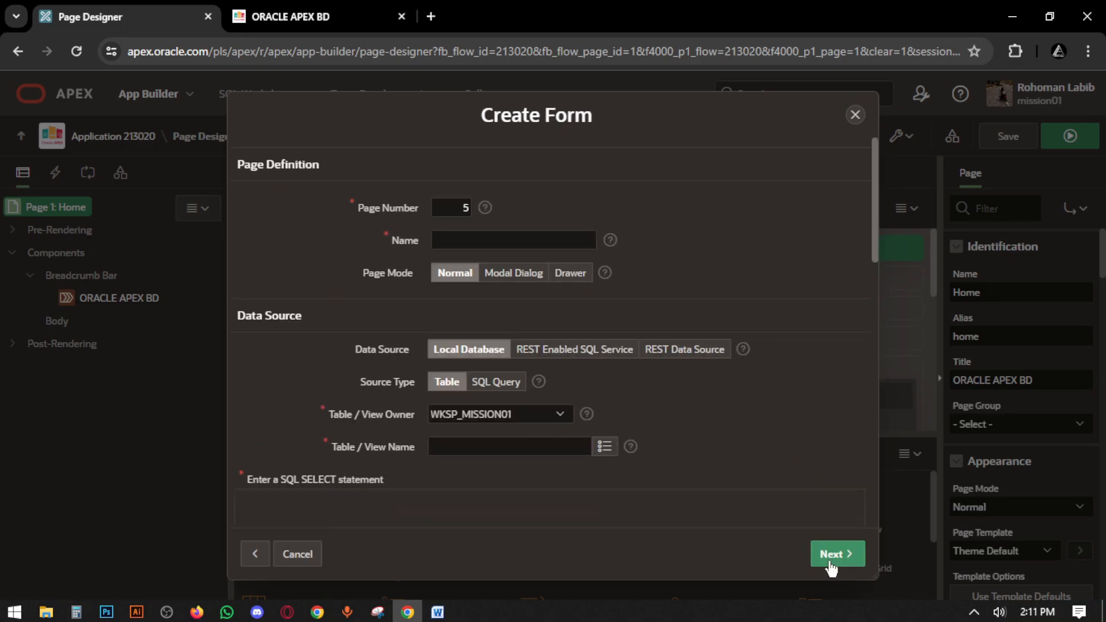
pyautogui.click(514, 239)
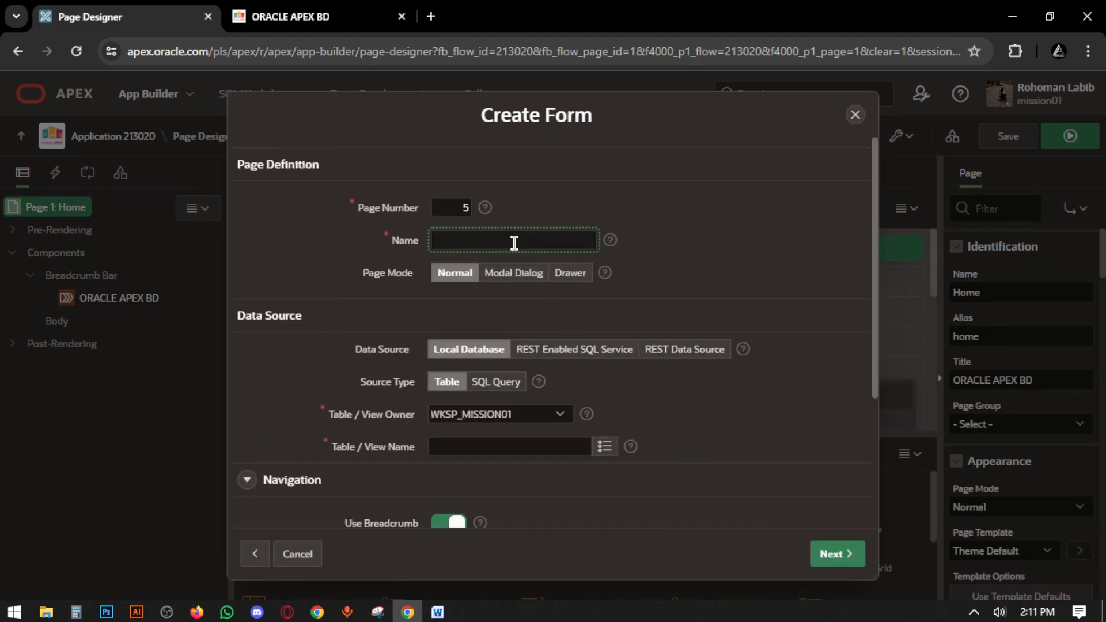
pyautogui.write('Unit Of Measure')
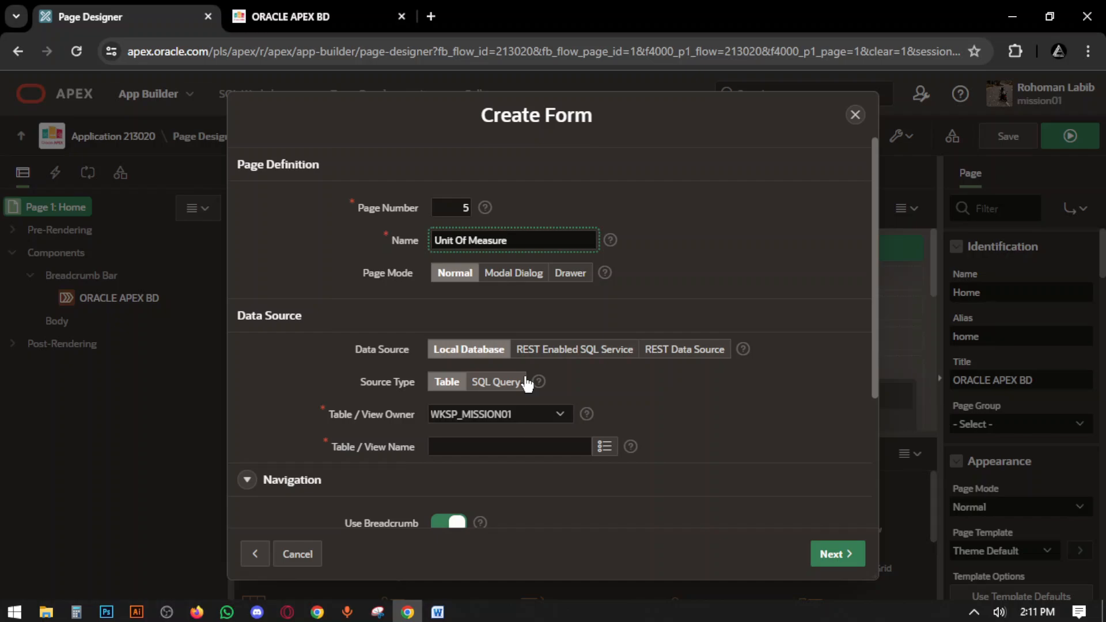
pyautogui.moveTo(493, 384)
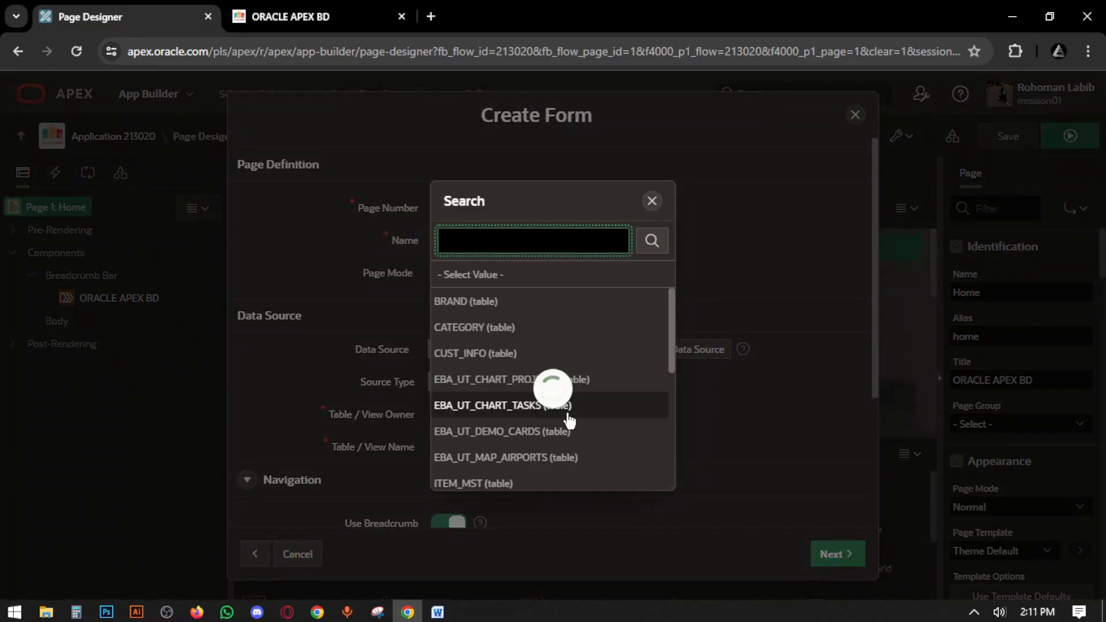
# - Base the form on the UOM table with ID as key, branching to page 5, and create it
pyautogui.scroll(-3)
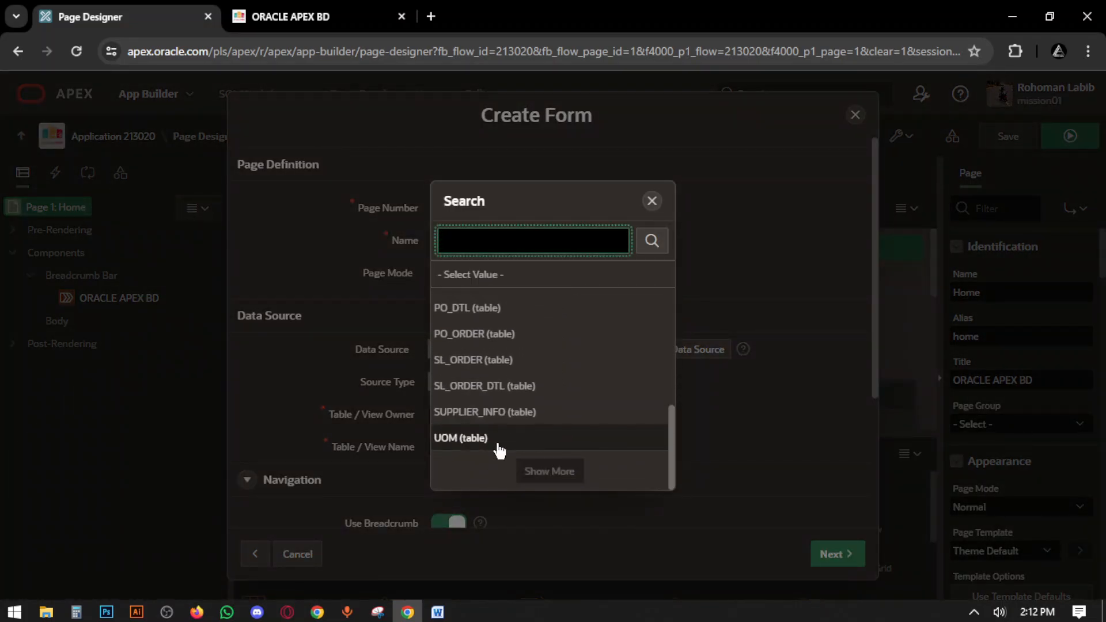
pyautogui.click(460, 438)
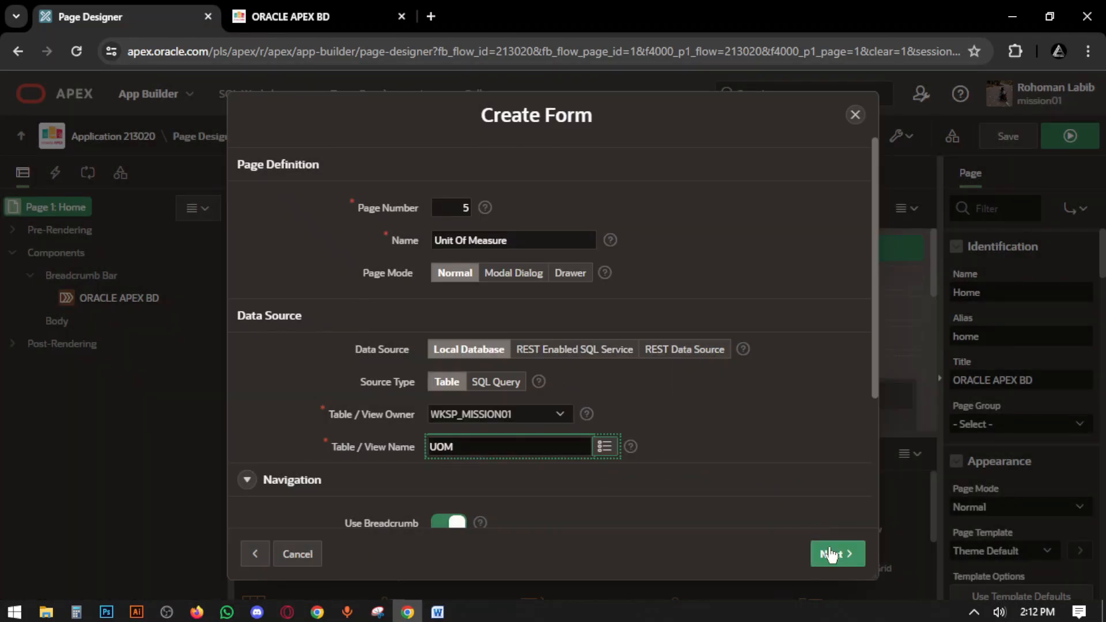
pyautogui.click(838, 553)
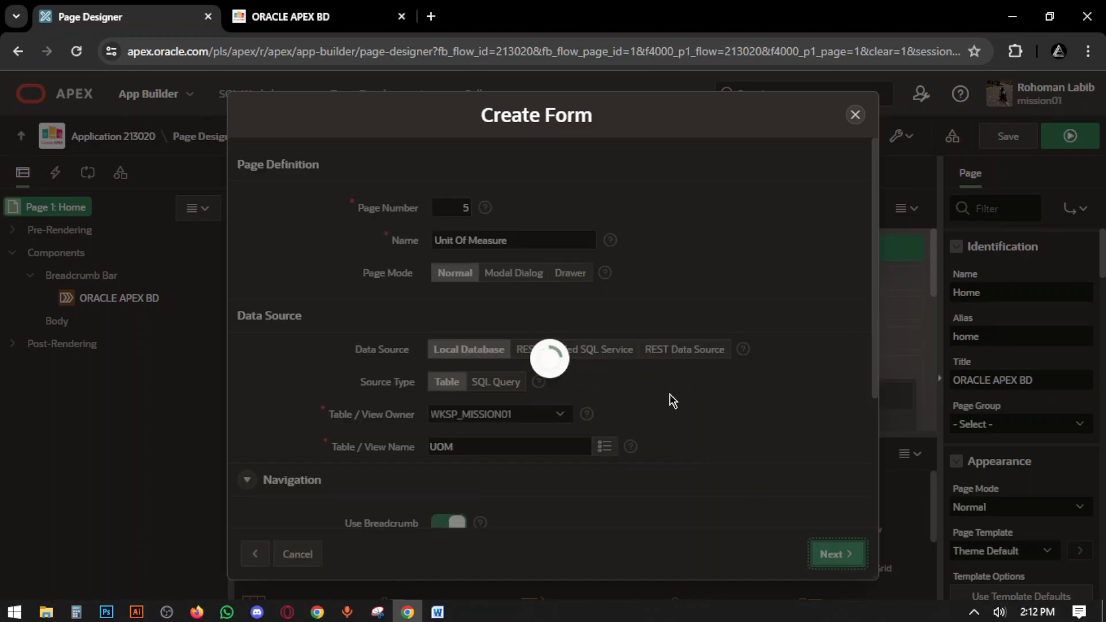
pyautogui.click(837, 552)
pyautogui.write('5')
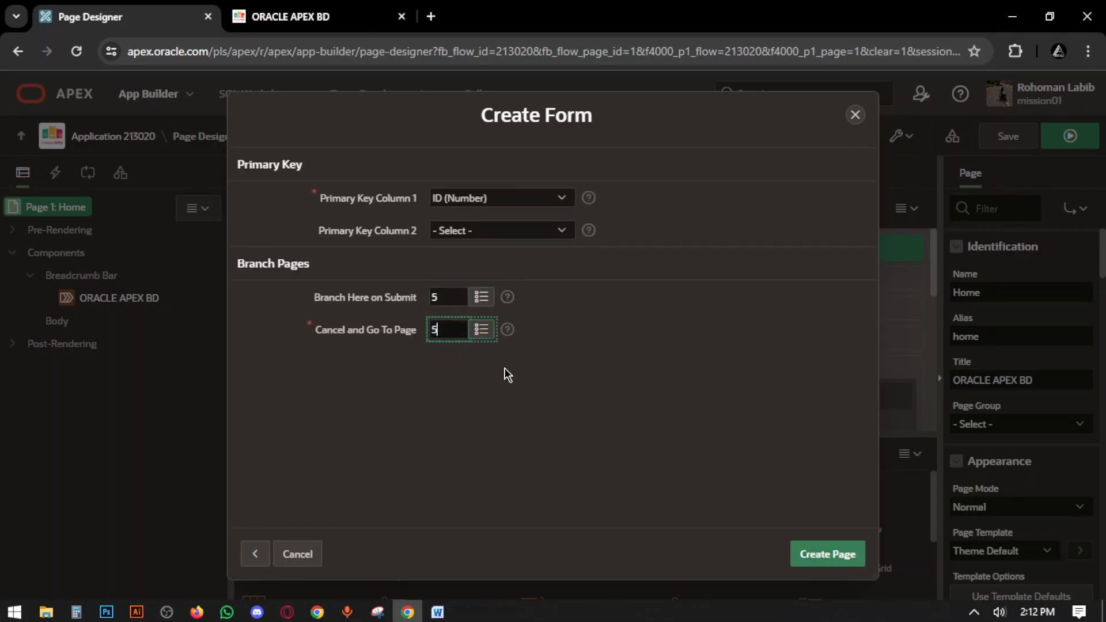
pyautogui.click(827, 552)
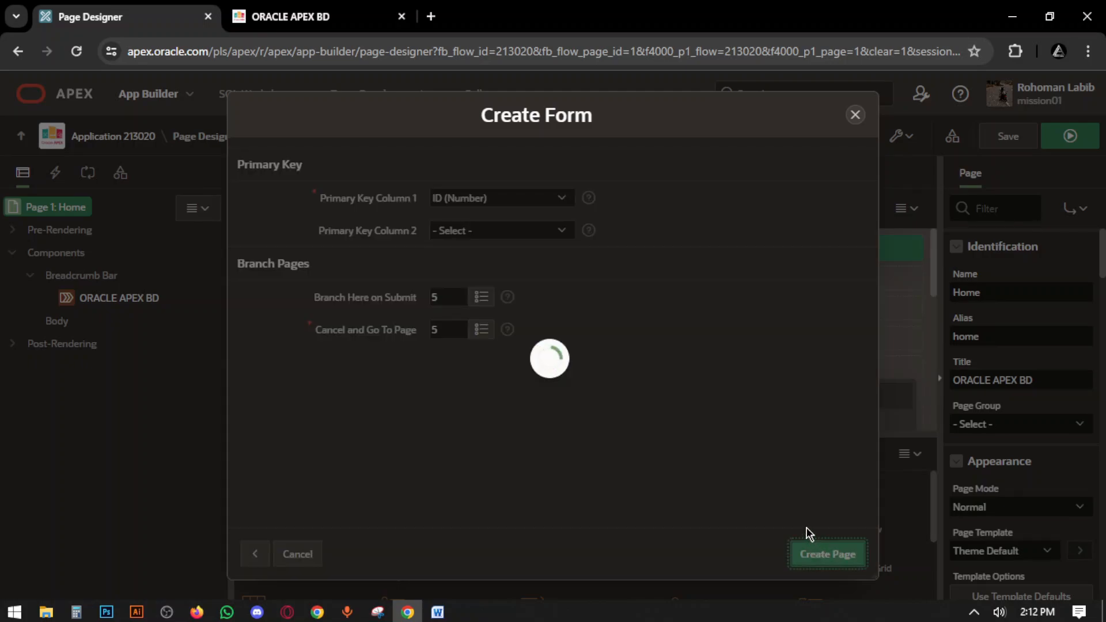
# - Run the Unit Of Measure form page 5 to preview its Unit Name field
pyautogui.click(827, 553)
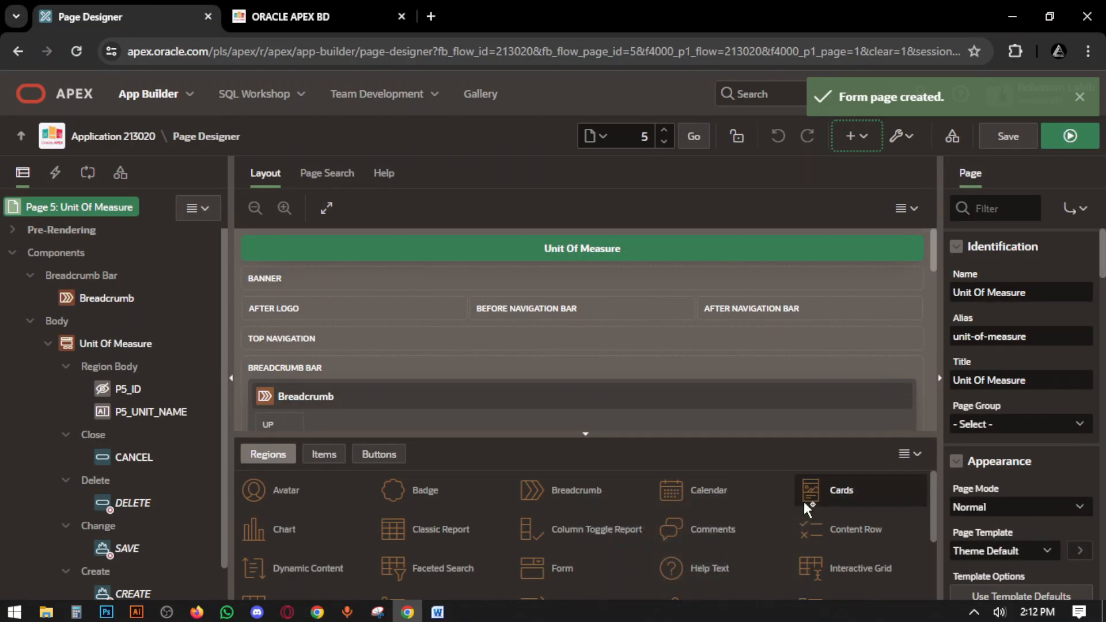
pyautogui.click(1069, 136)
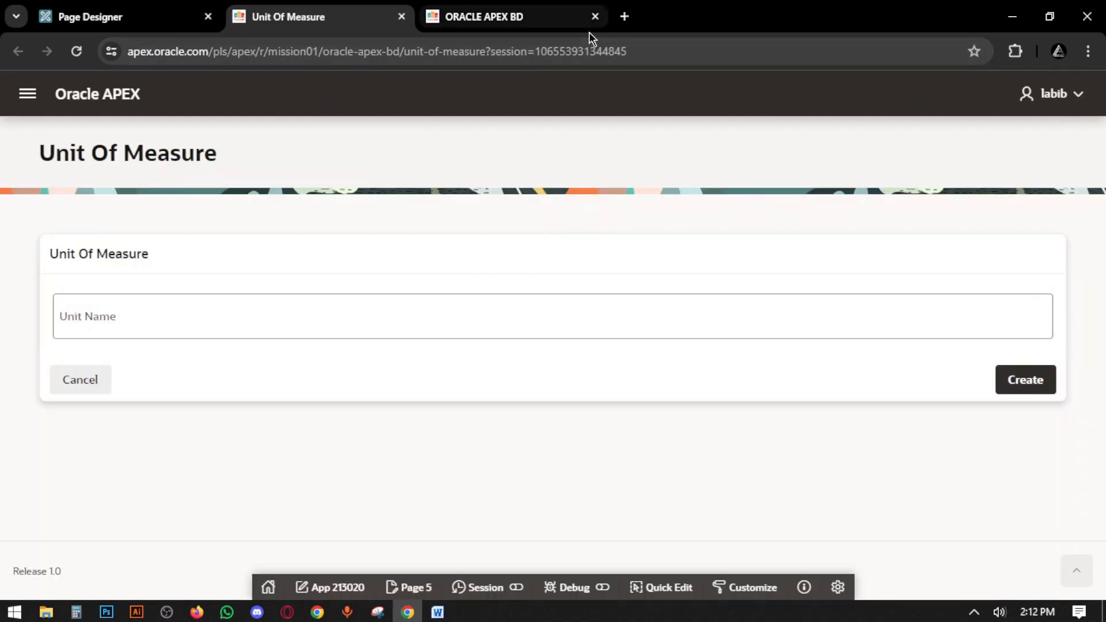
pyautogui.moveTo(422, 587)
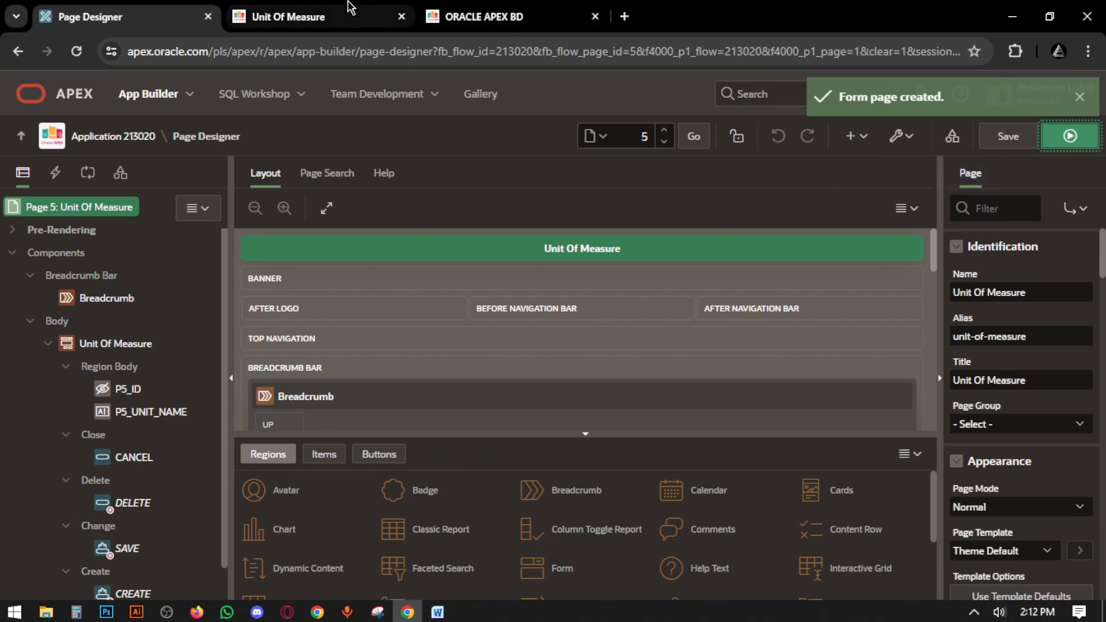
# - Start a new Form page named Brand on the BRAND table
pyautogui.click(855, 136)
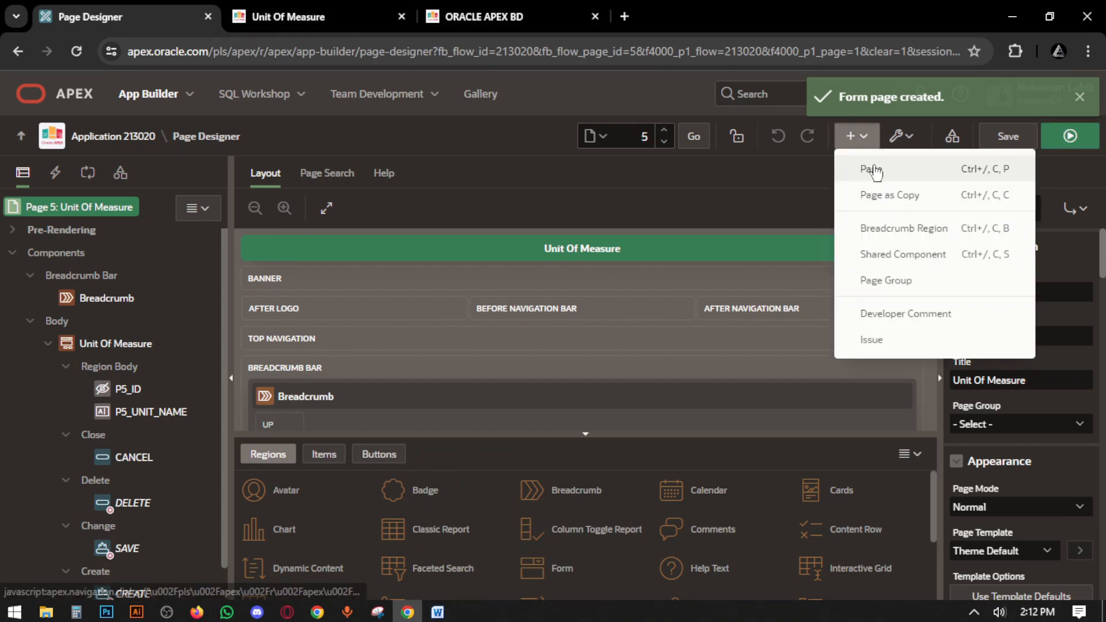
pyautogui.click(871, 168)
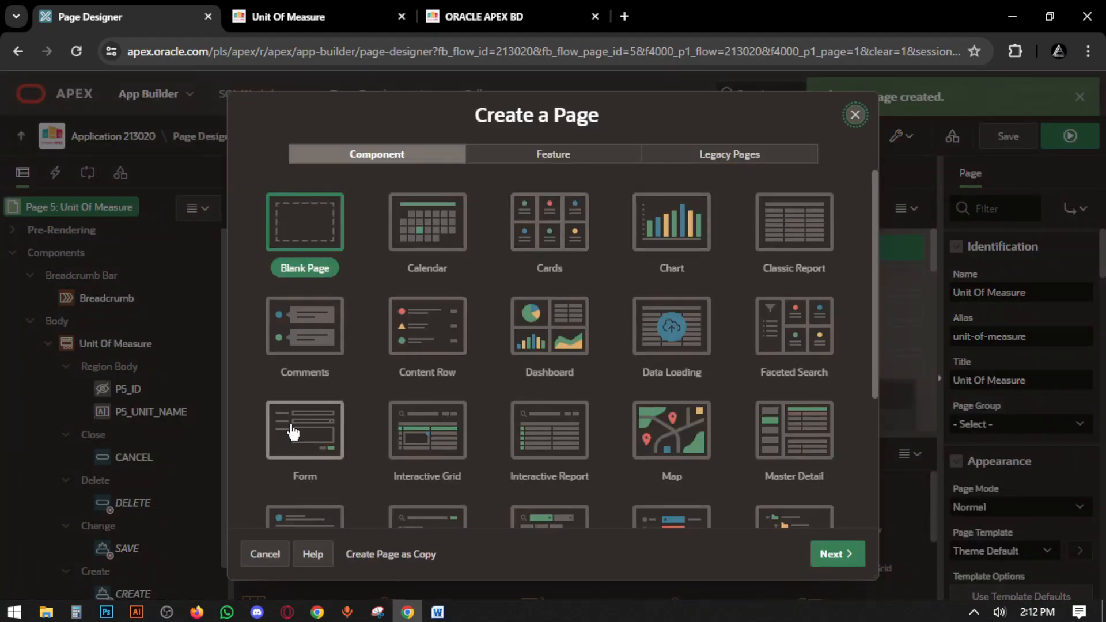
pyautogui.click(304, 430)
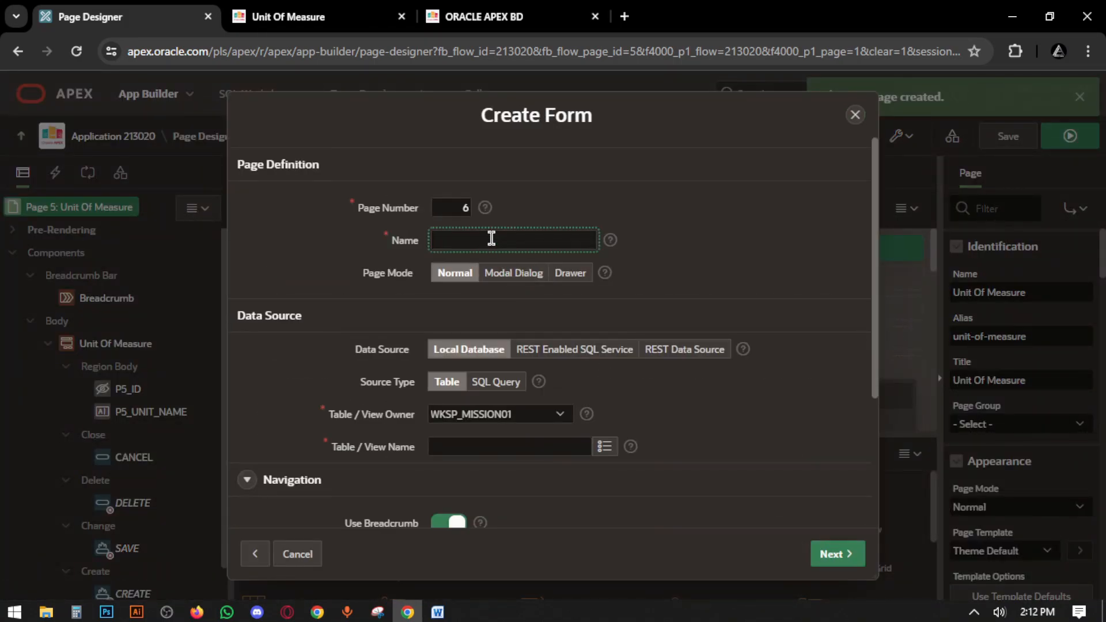
pyautogui.write('Brand')
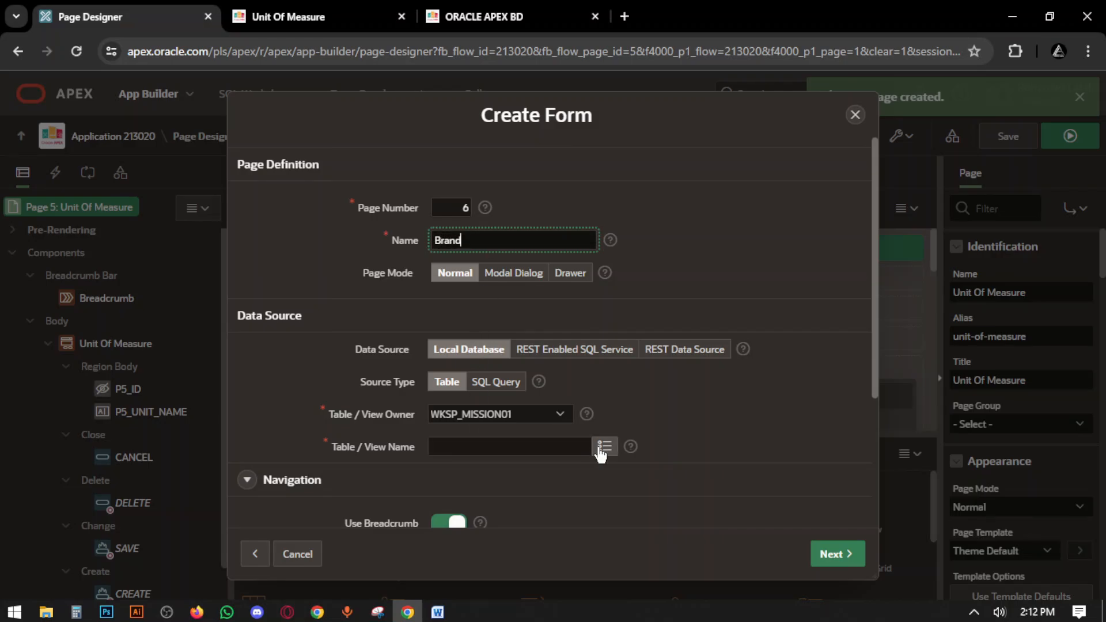
pyautogui.write('BRAND')
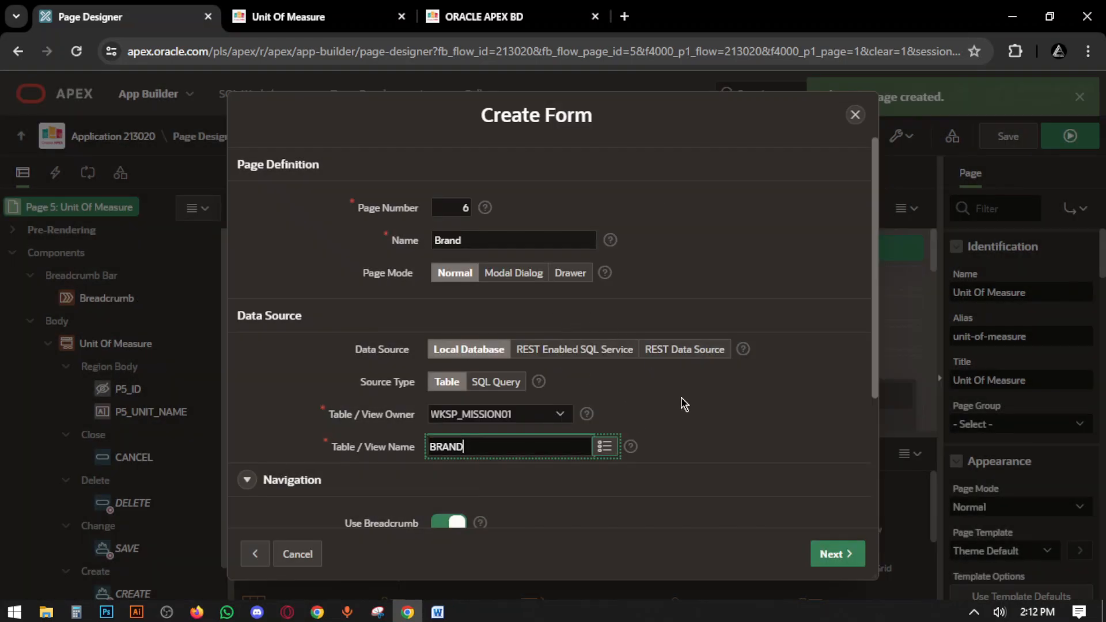
# - Keep the primary key, branch to page 6 on cancel, create the Brand page and begin another
pyautogui.click(837, 553)
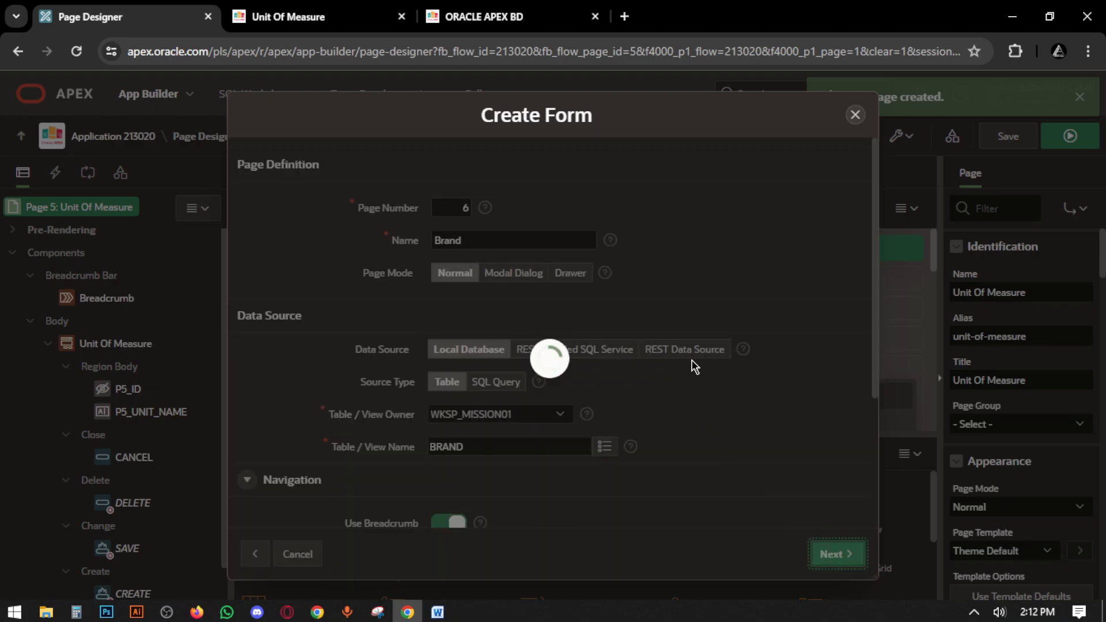
pyautogui.click(838, 553)
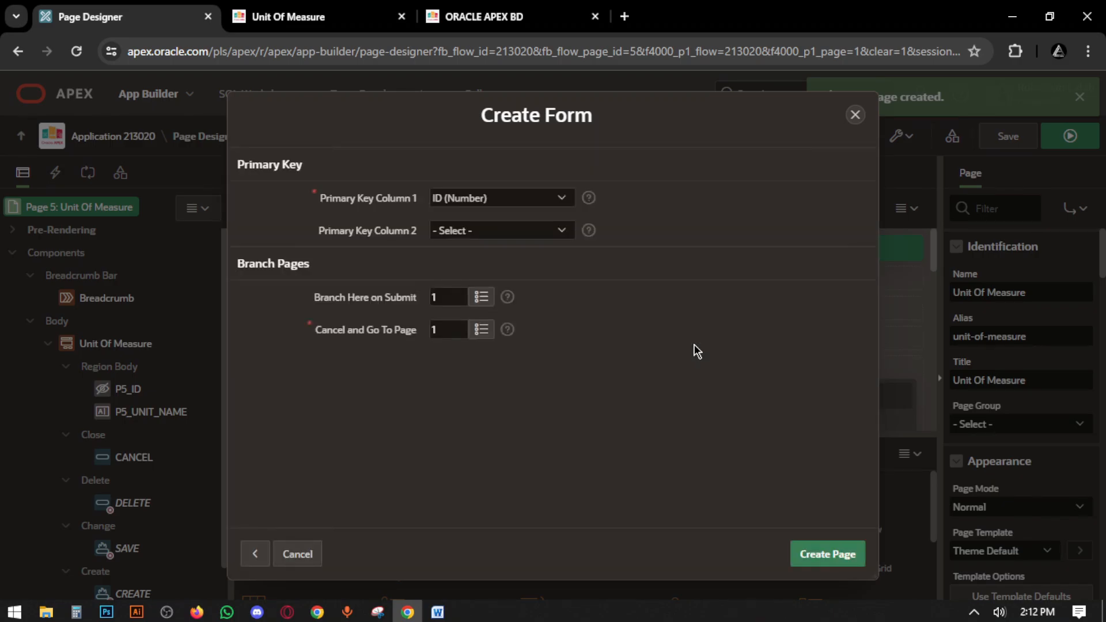
pyautogui.click(447, 297)
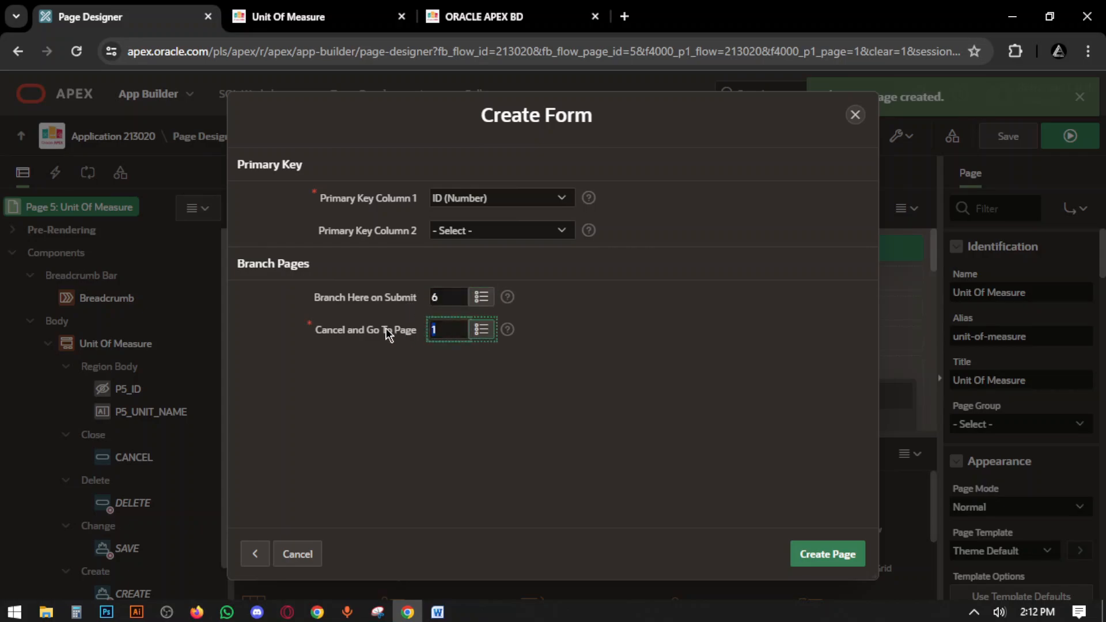
pyautogui.write('6')
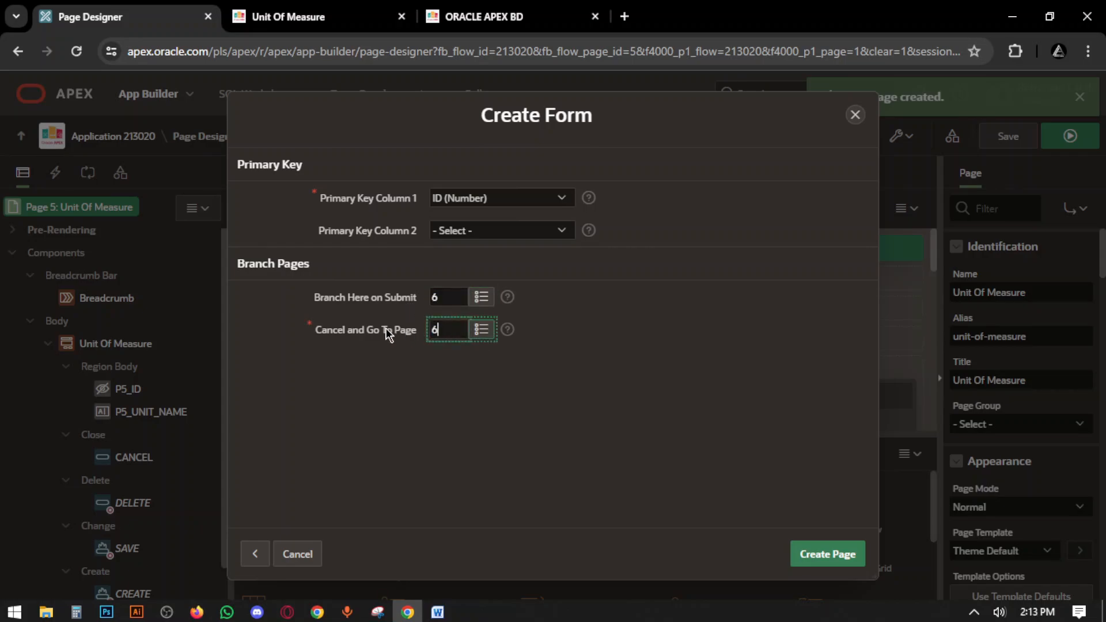
pyautogui.click(827, 553)
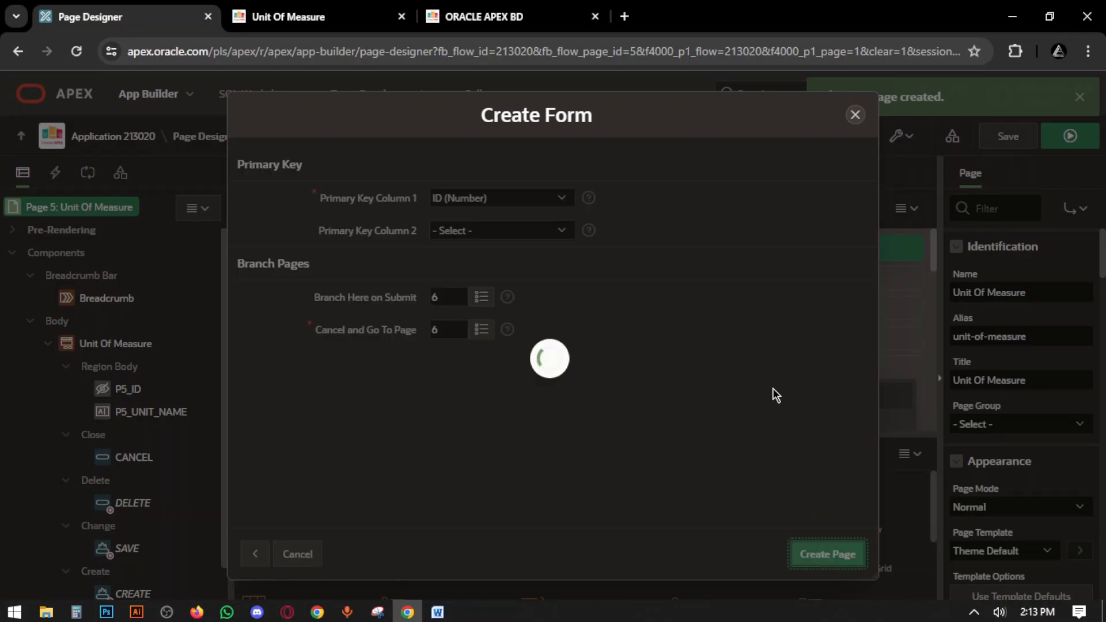
pyautogui.click(827, 552)
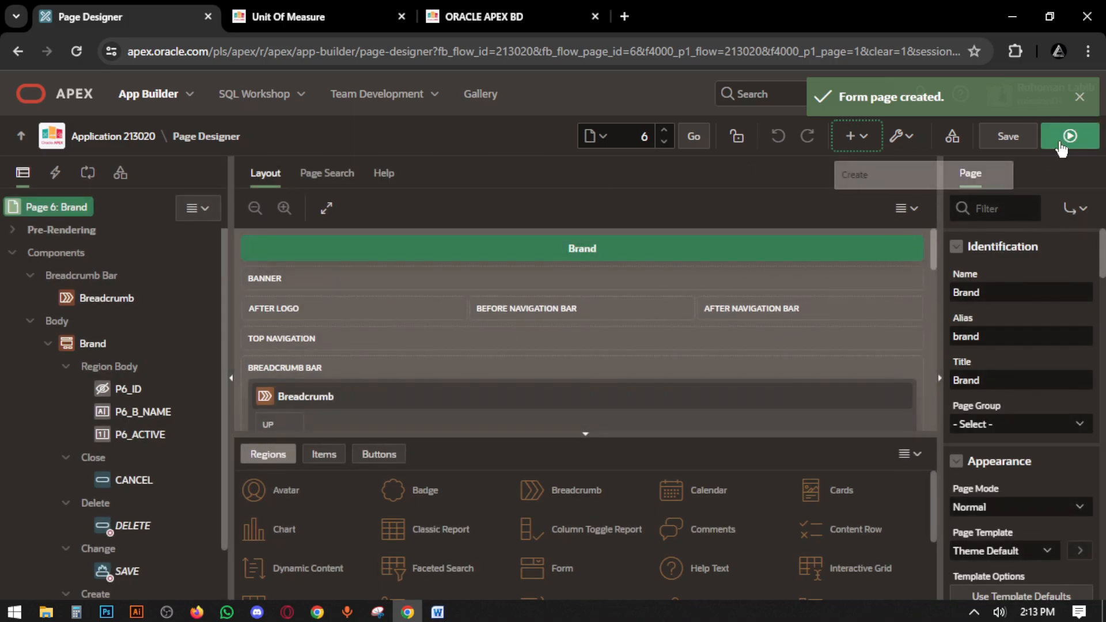
pyautogui.click(1069, 136)
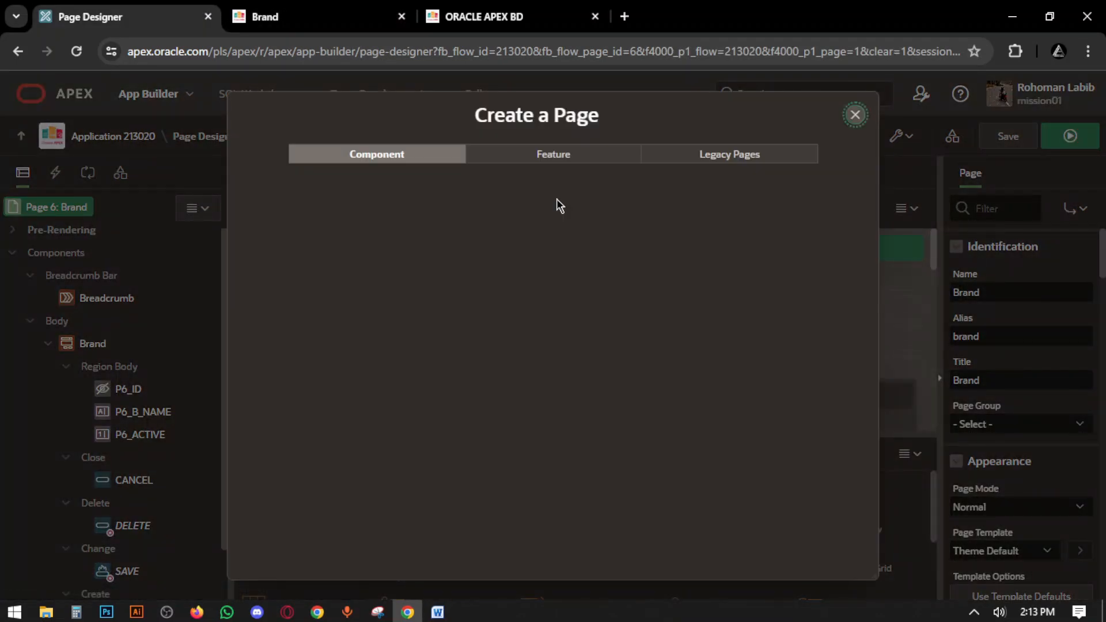
# - Define a Form page named Category on the CATEGORY table
pyautogui.click(304, 430)
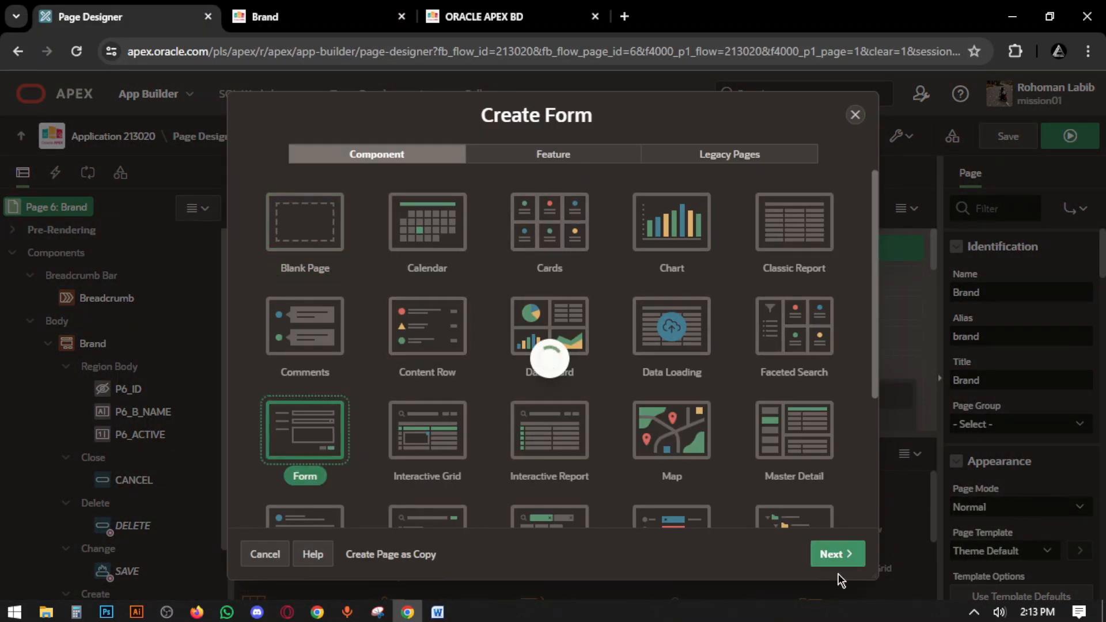
pyautogui.click(837, 553)
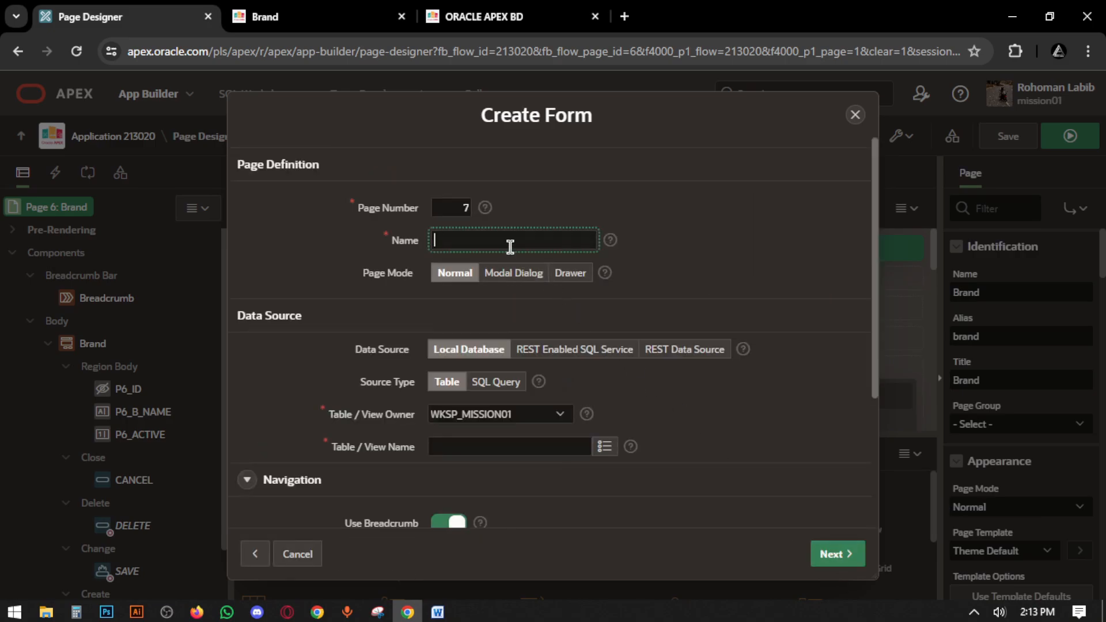
pyautogui.write('Category')
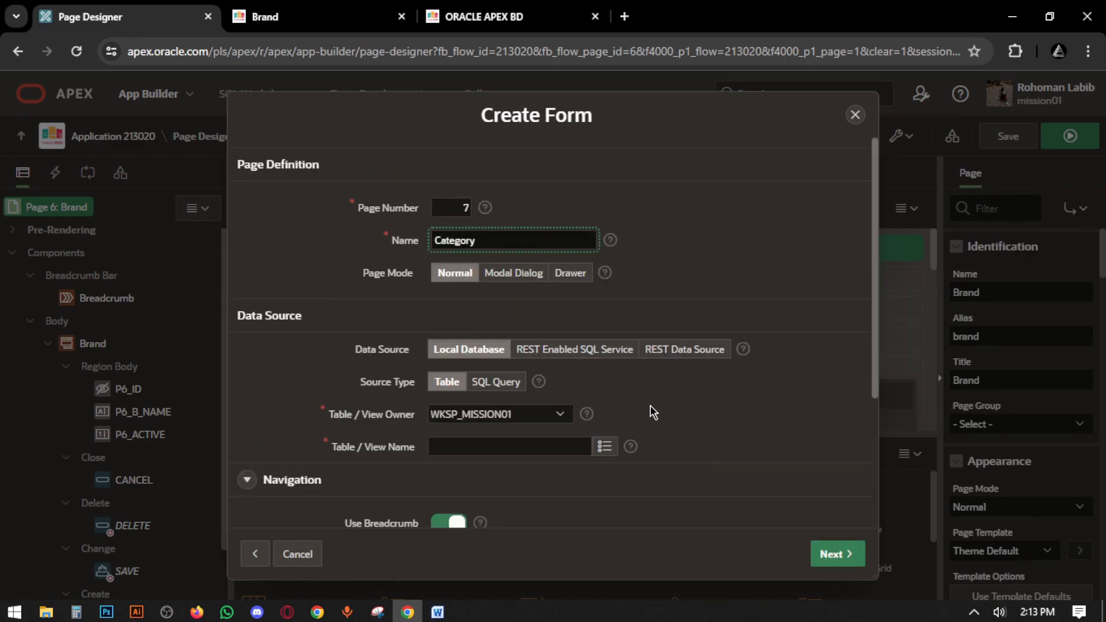
pyautogui.write('CATEGORY')
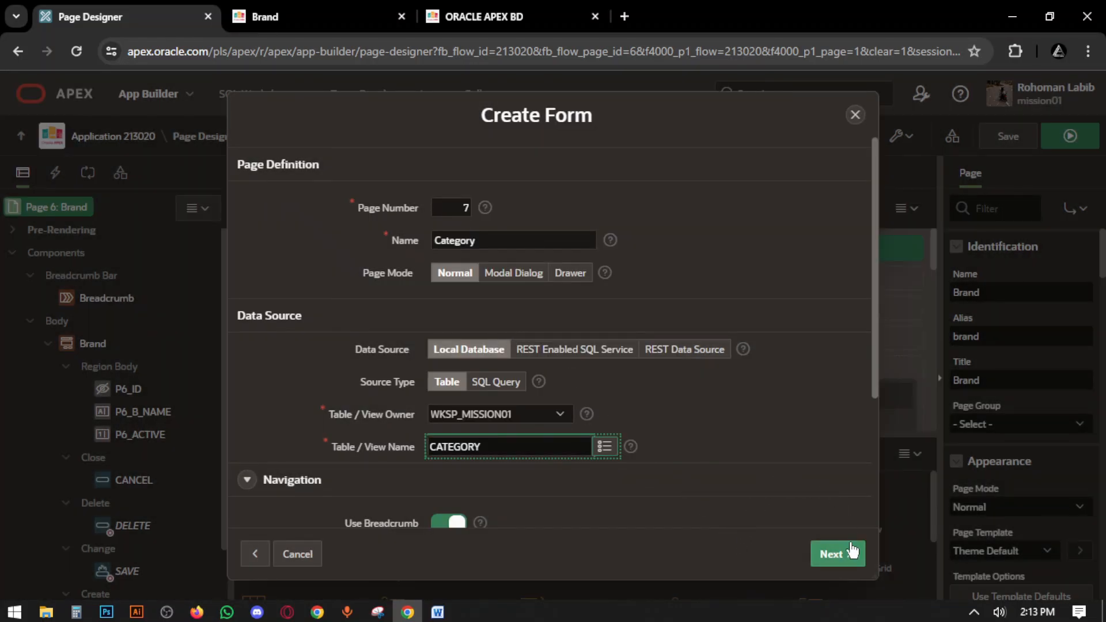
# - Keep ID as primary key, branch to page 7, and create the Category page
pyautogui.click(837, 553)
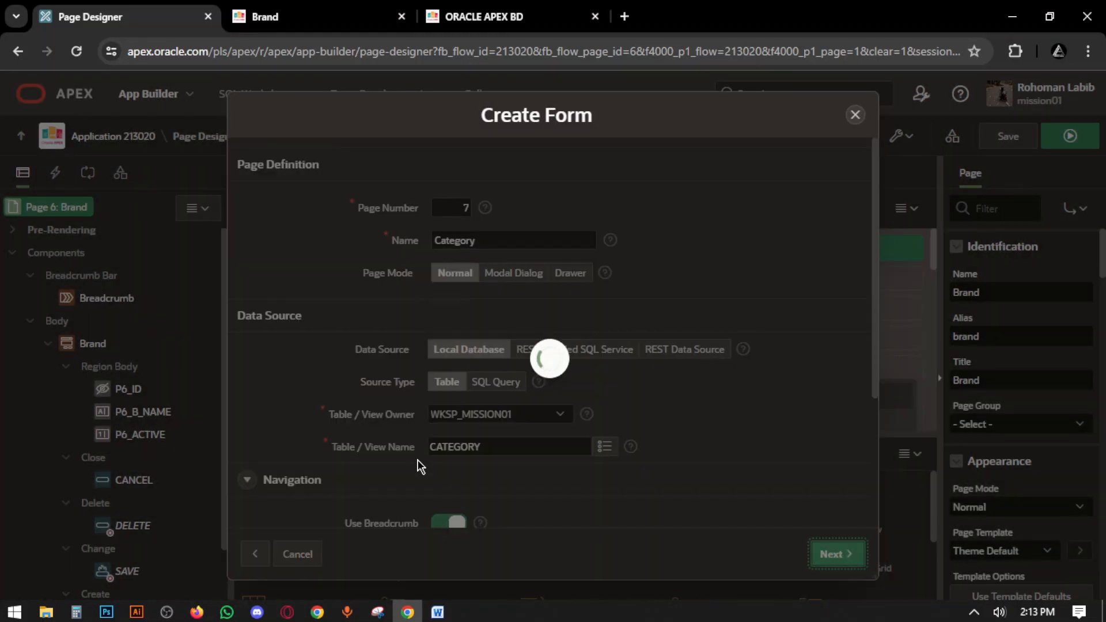
pyautogui.click(836, 553)
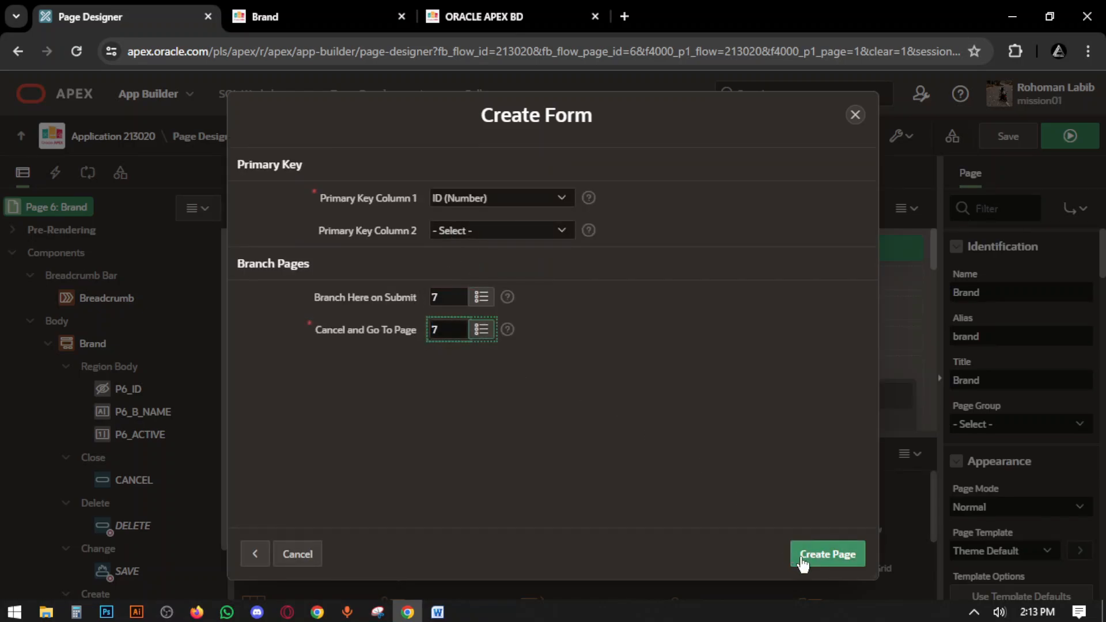
pyautogui.click(827, 552)
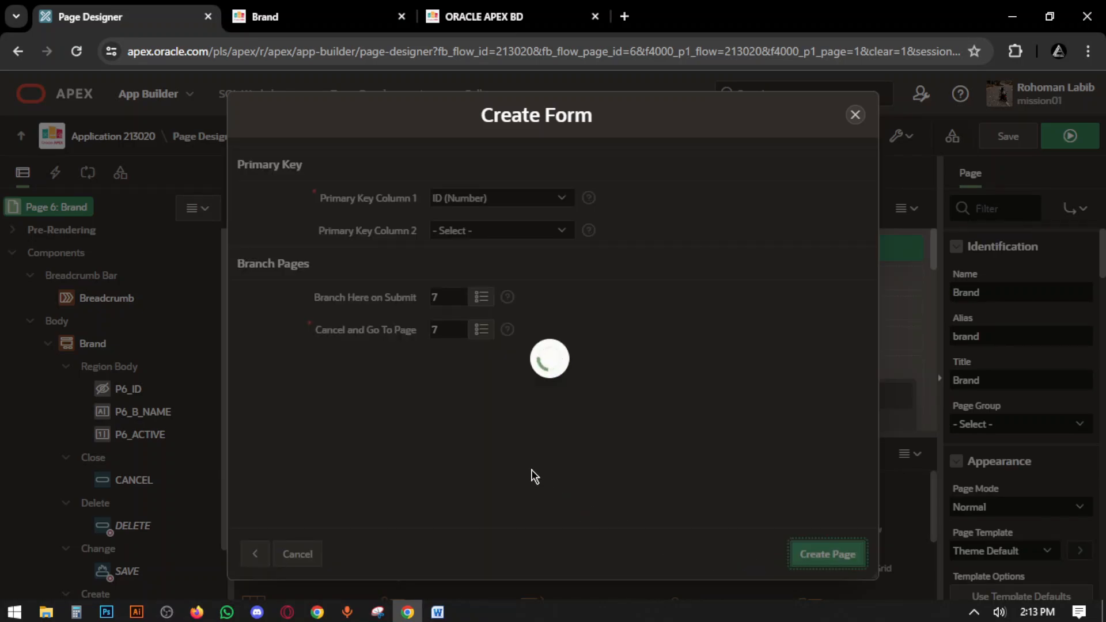
pyautogui.click(827, 553)
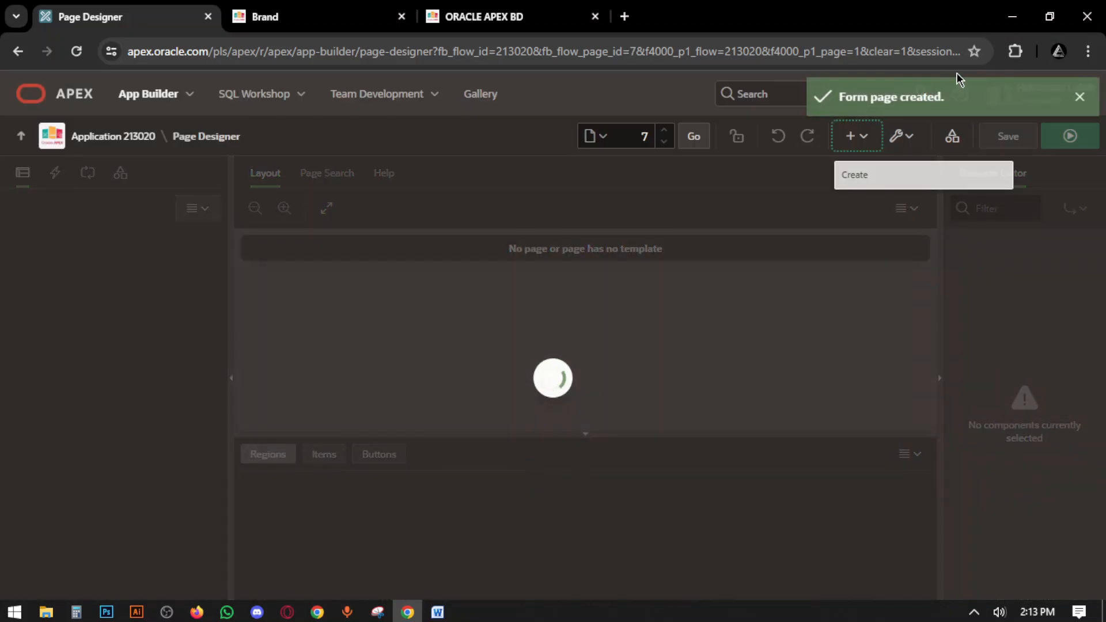
# - Run Category page 7 and review its Cat Name and Create On fields in one column
pyautogui.click(264, 16)
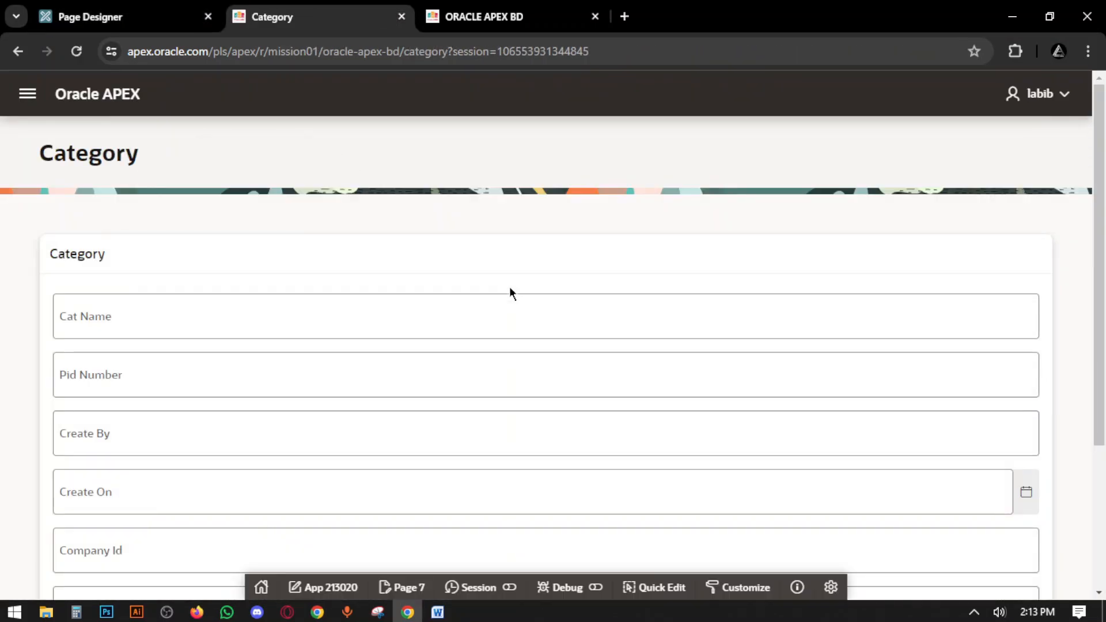
pyautogui.scroll(-3)
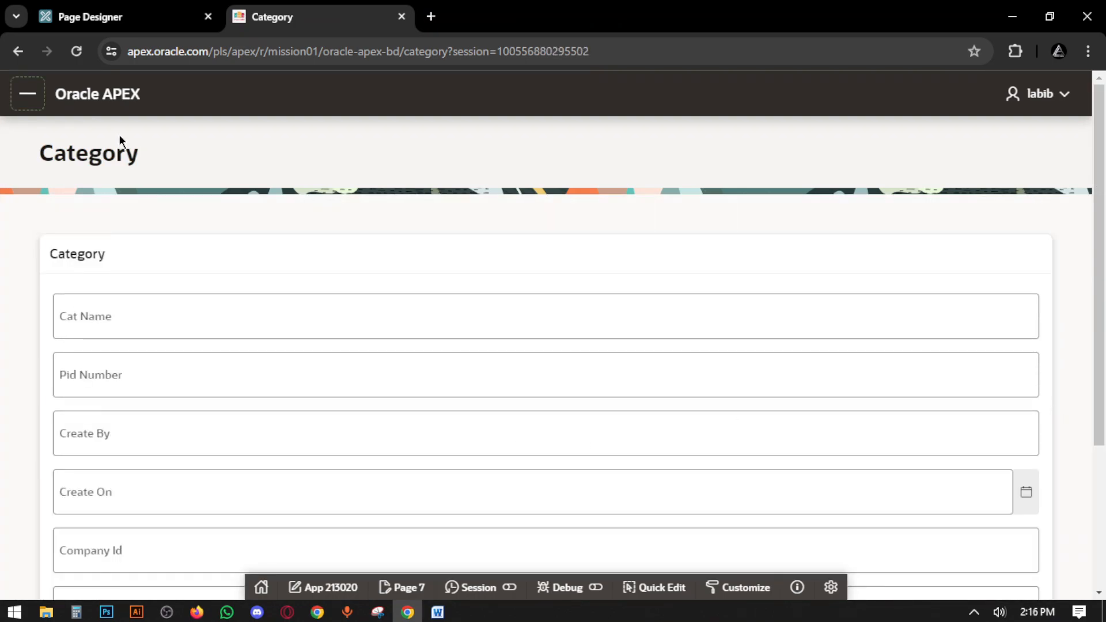
pyautogui.scroll(-3)
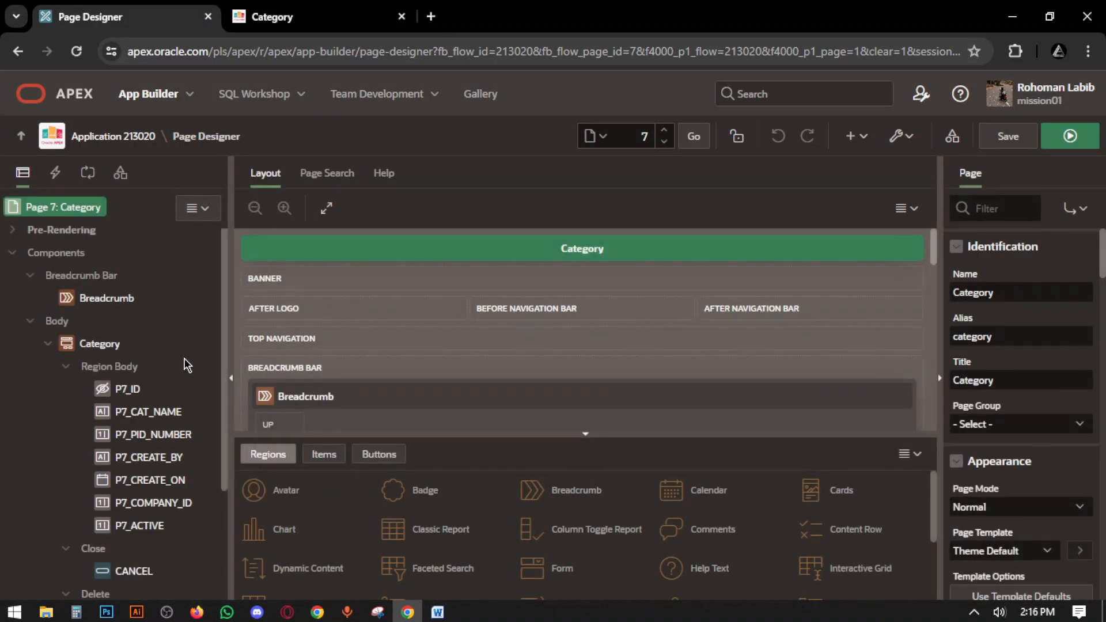
# - Set the Category items' label template to Optional and make P7_ACTIVE a Hidden item
pyautogui.click(153, 435)
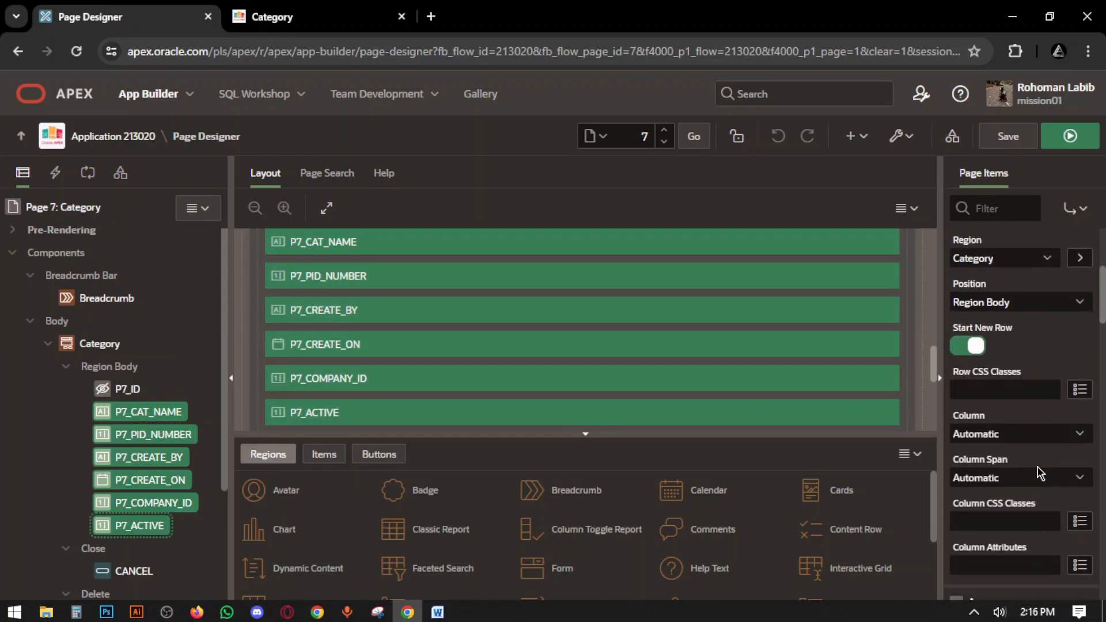
pyautogui.click(996, 322)
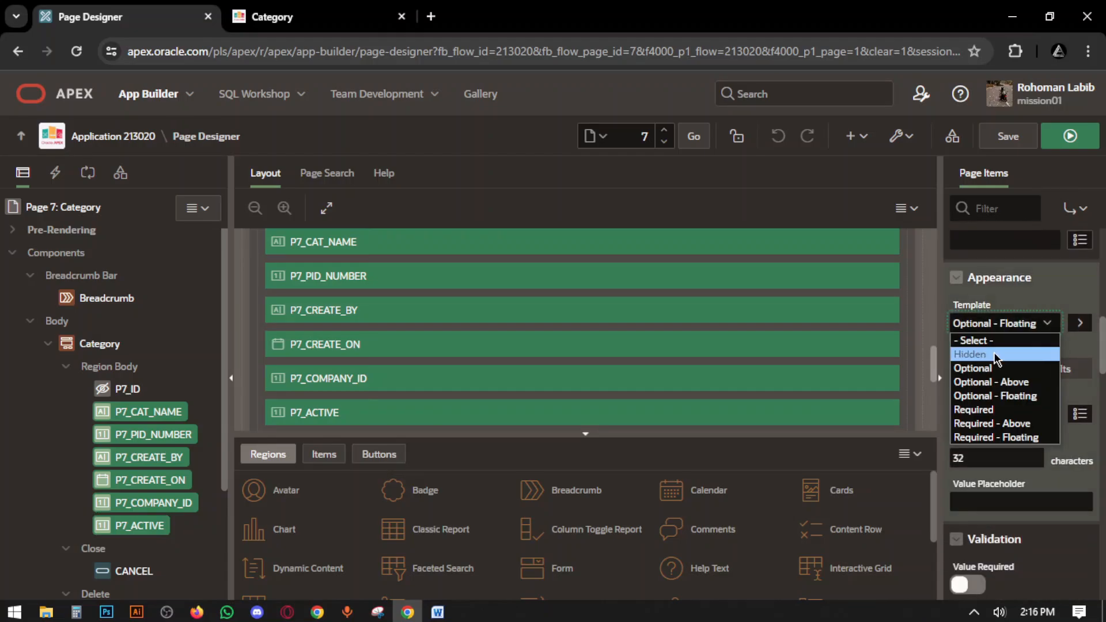
pyautogui.click(972, 368)
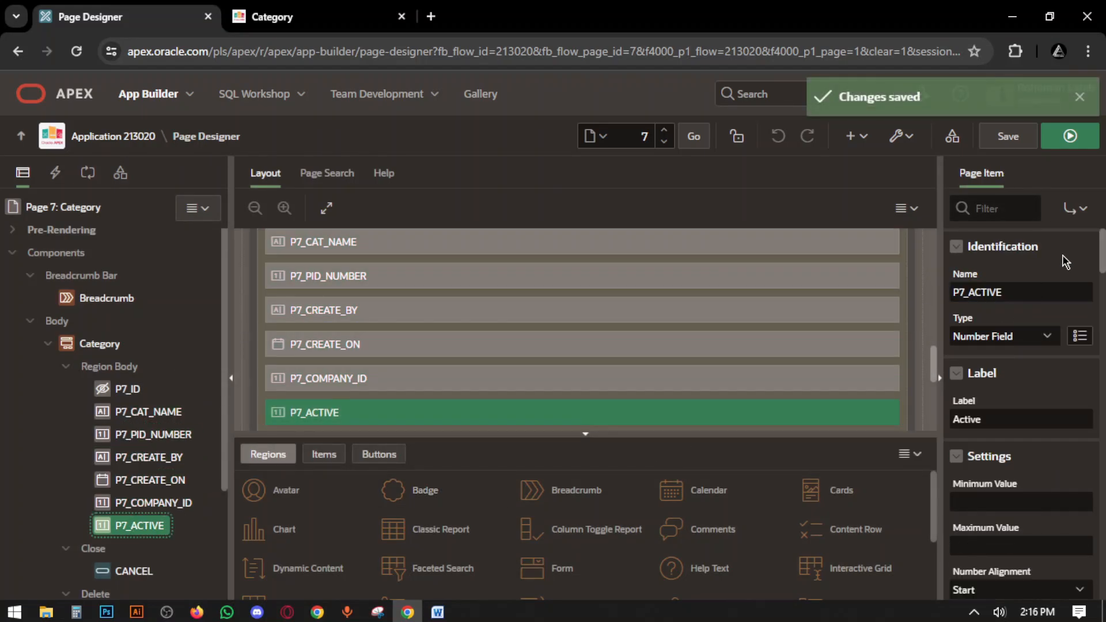
pyautogui.click(1004, 336)
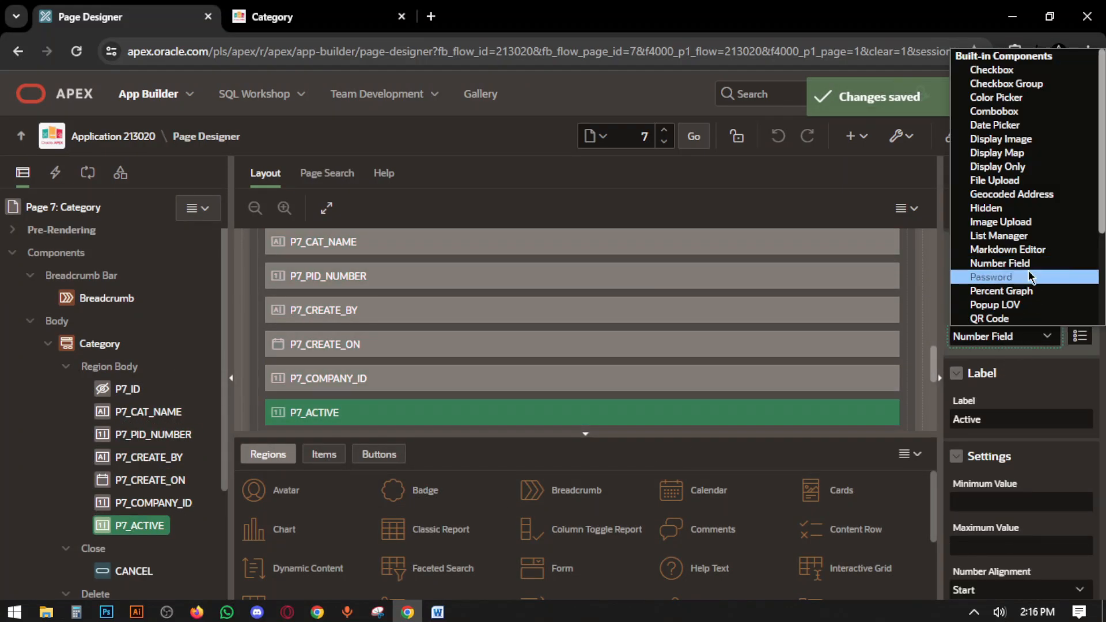
pyautogui.click(985, 207)
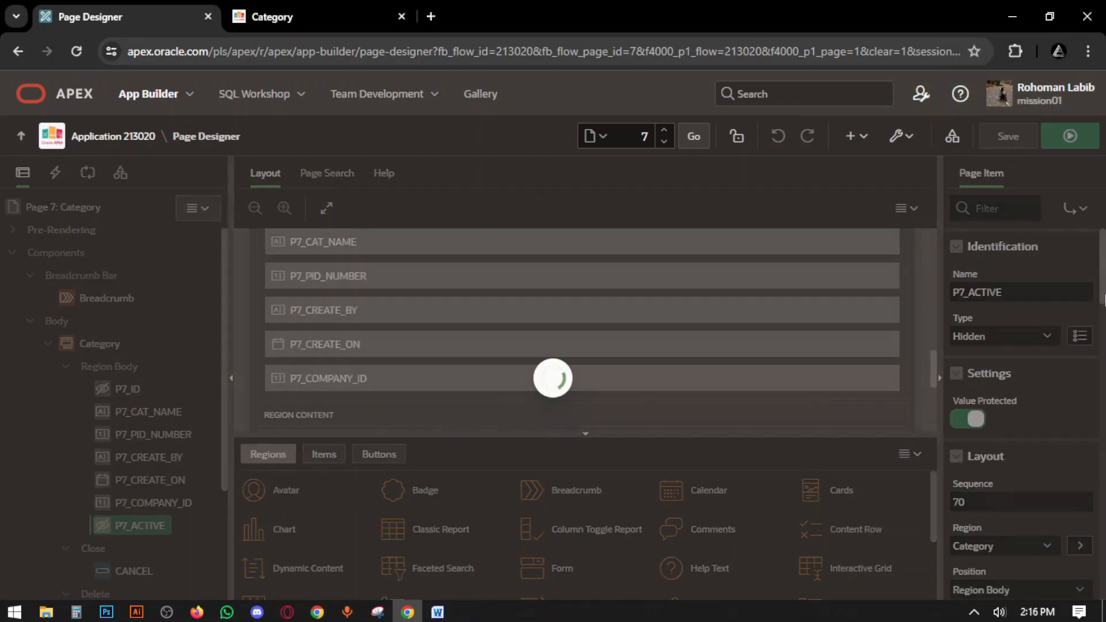
# - Turn off Start New Row for P7_PID_NUMBER and P7_CREATE_ON so they form a second column
pyautogui.click(1007, 136)
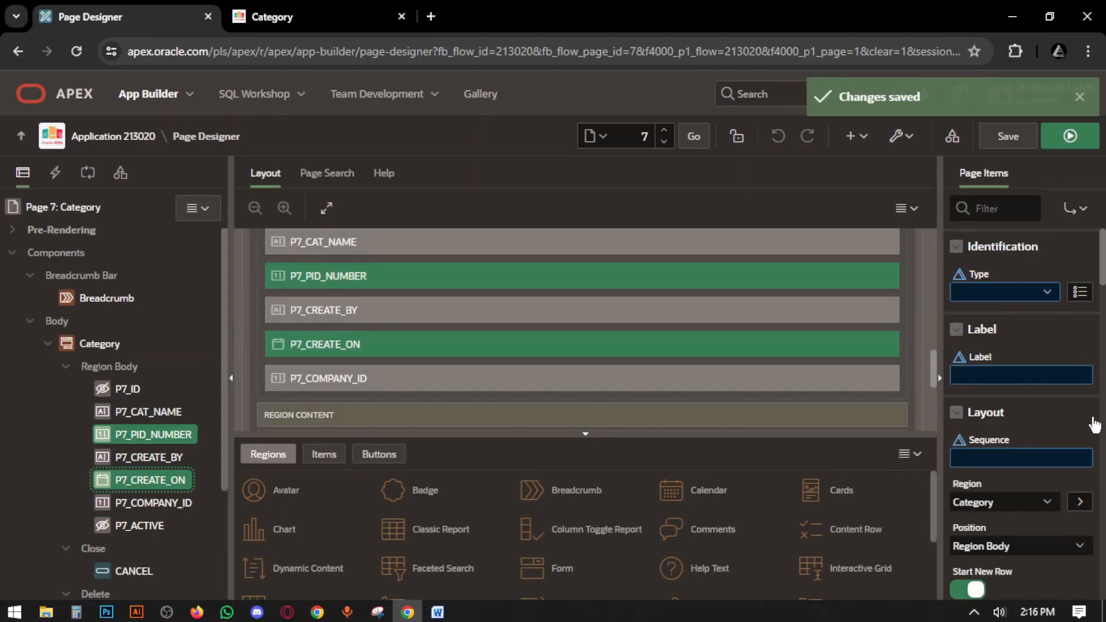
pyautogui.scroll(-3)
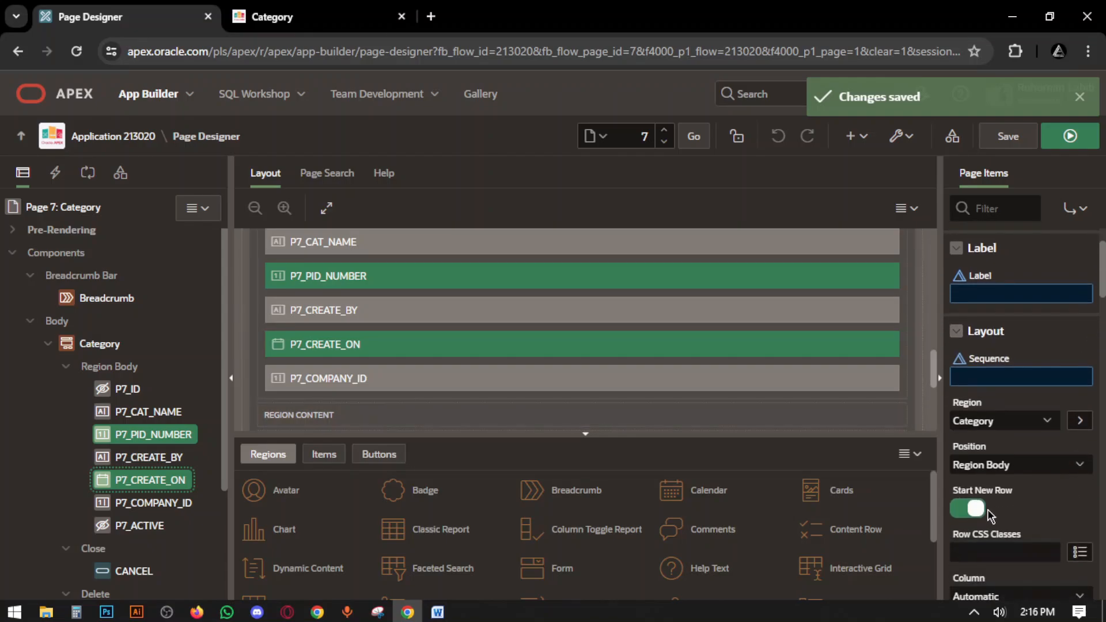
pyautogui.click(967, 509)
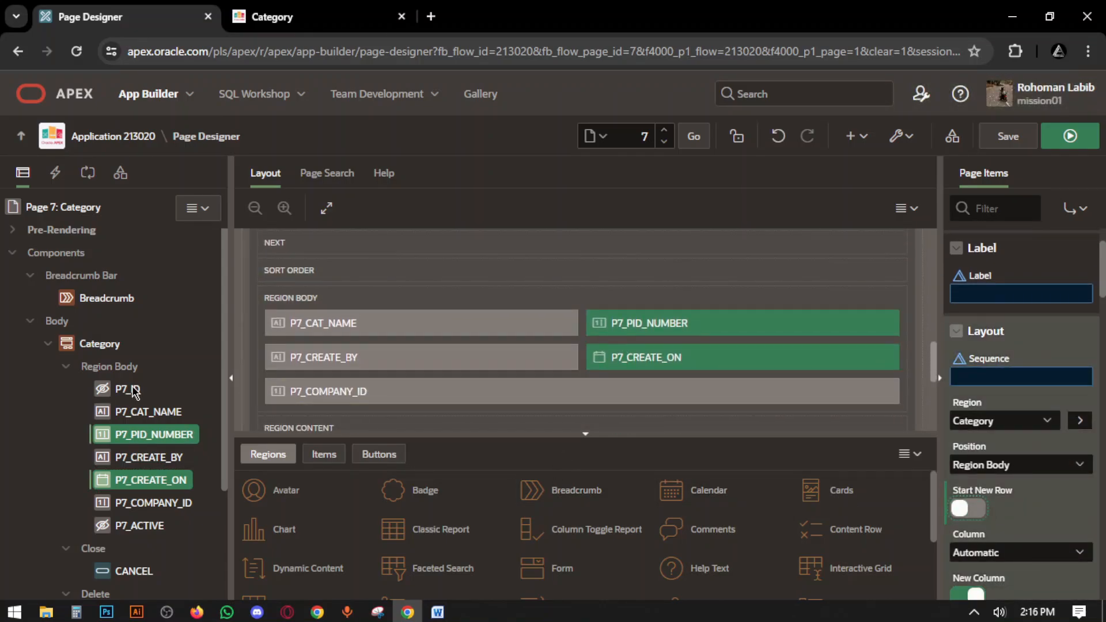
pyautogui.moveTo(136, 413)
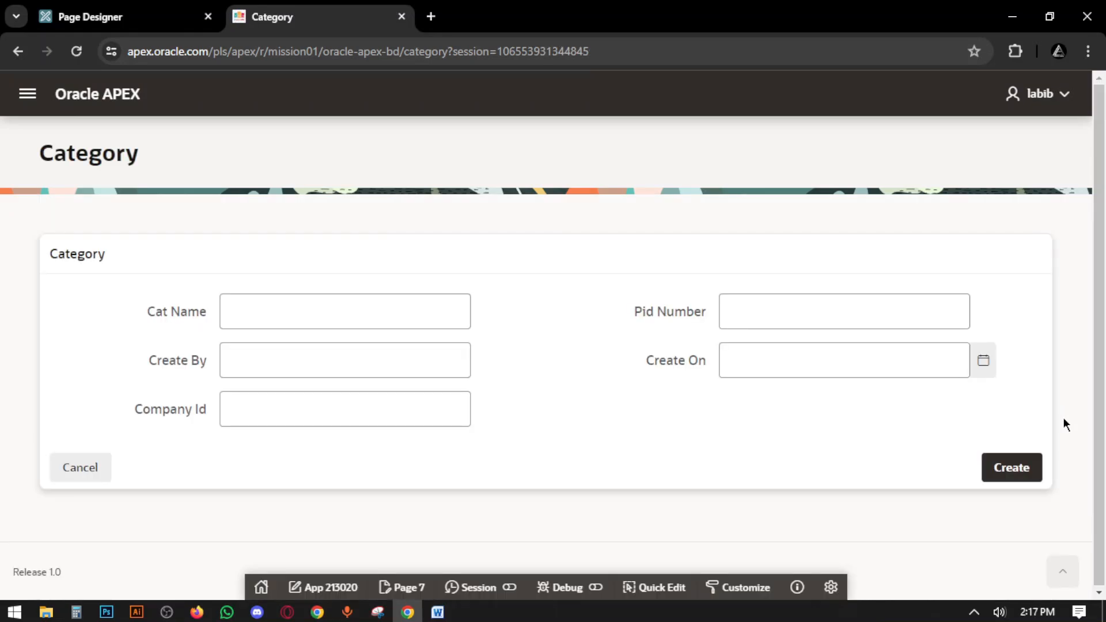
pyautogui.moveTo(663, 350)
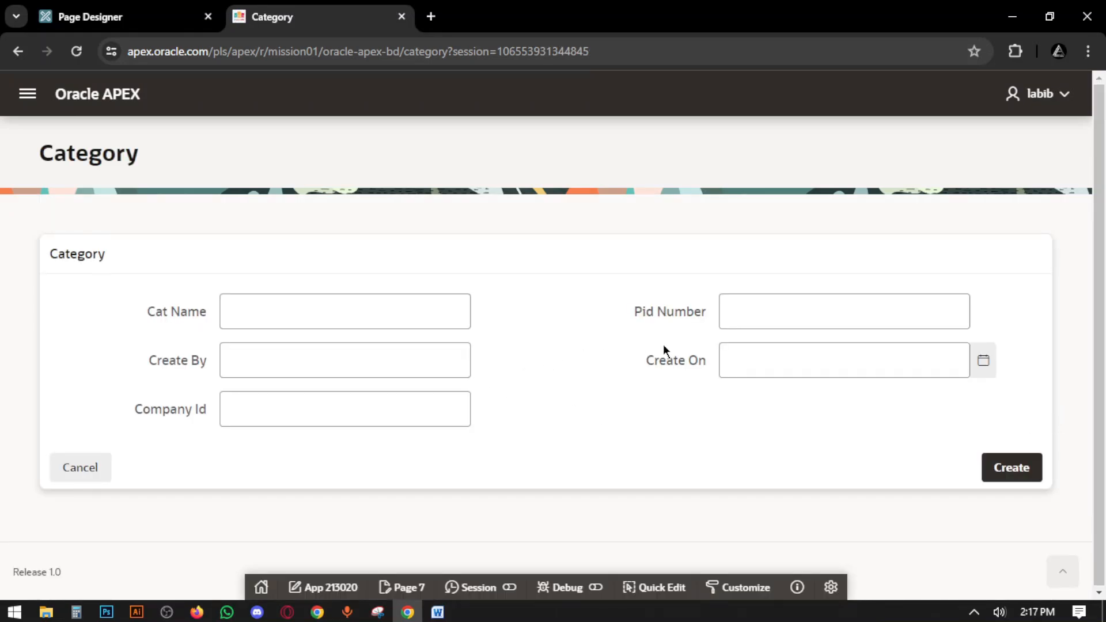
pyautogui.moveTo(525, 353)
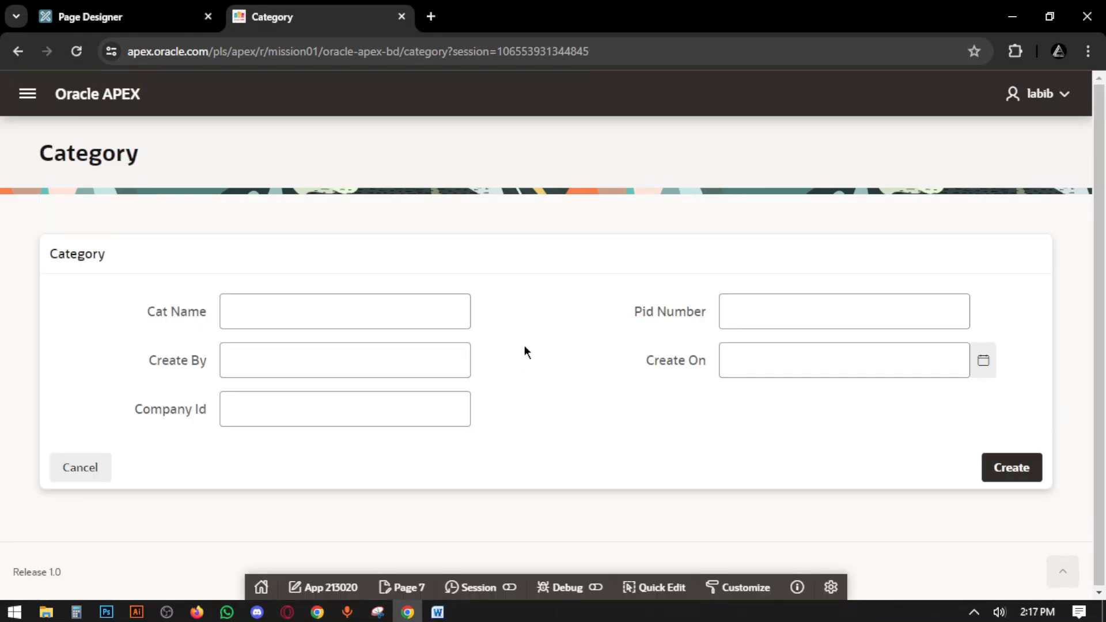
pyautogui.moveTo(1089, 261)
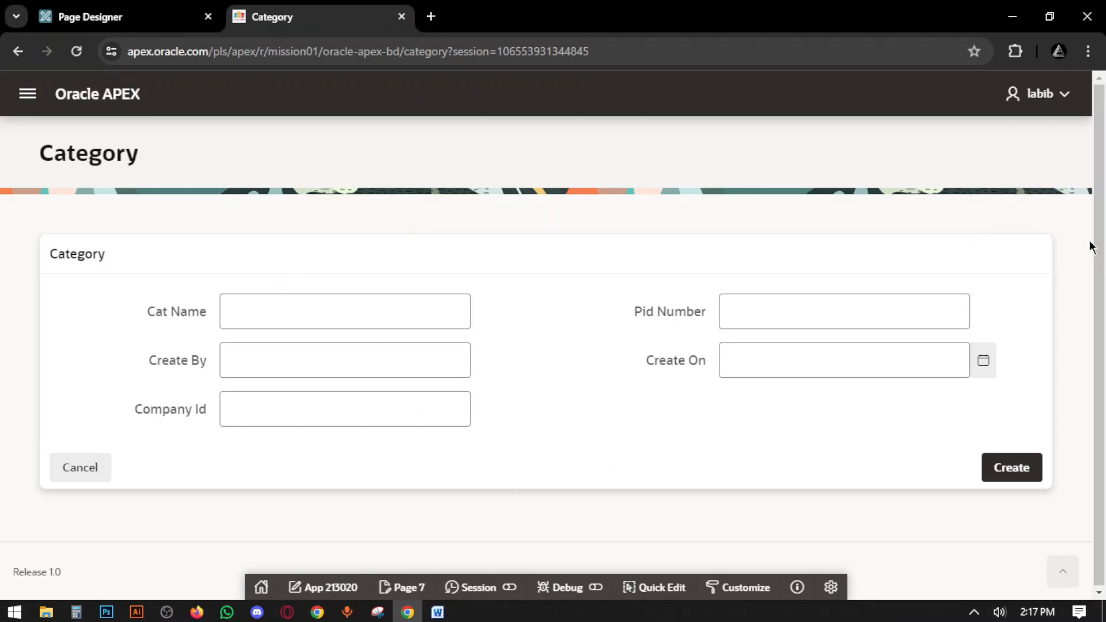
pyautogui.moveTo(1072, 426)
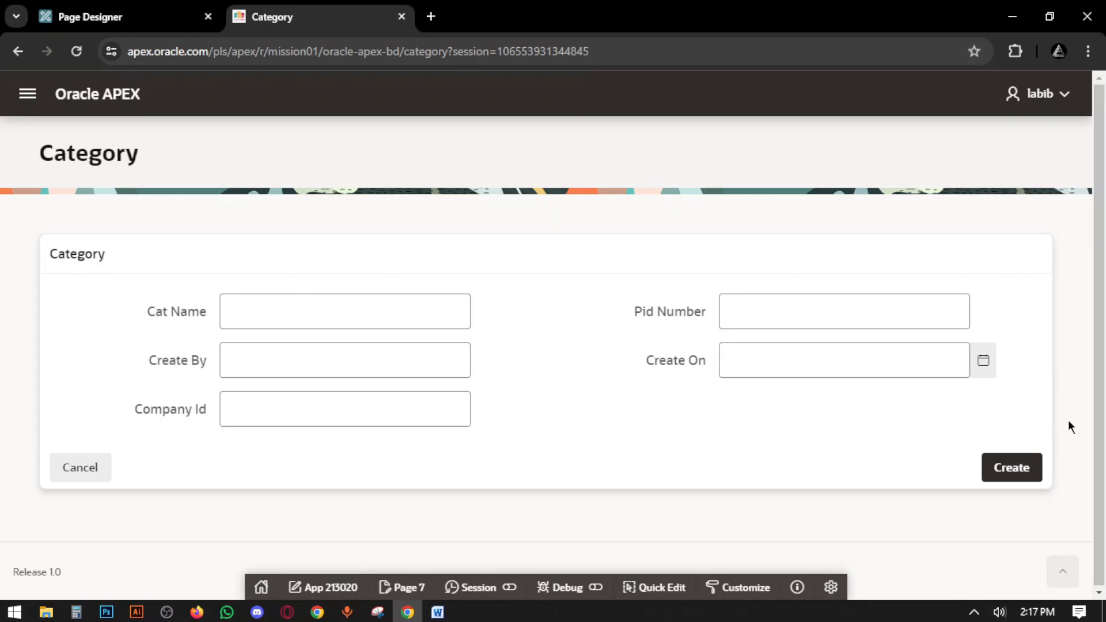